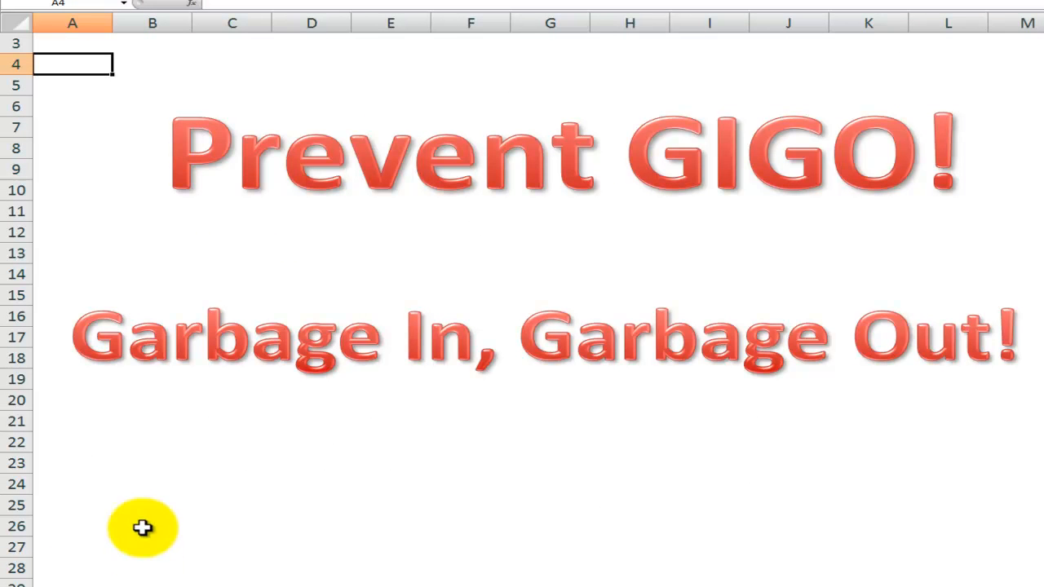
{"action": "mouse_move", "coordinate": [155, 173]}
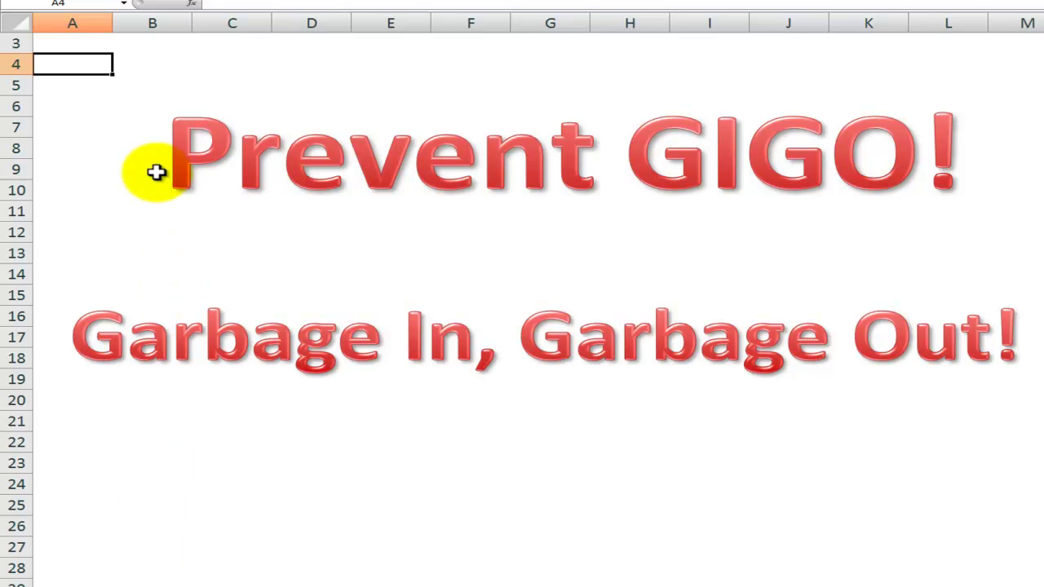
{"action": "mouse_move", "coordinate": [147, 335]}
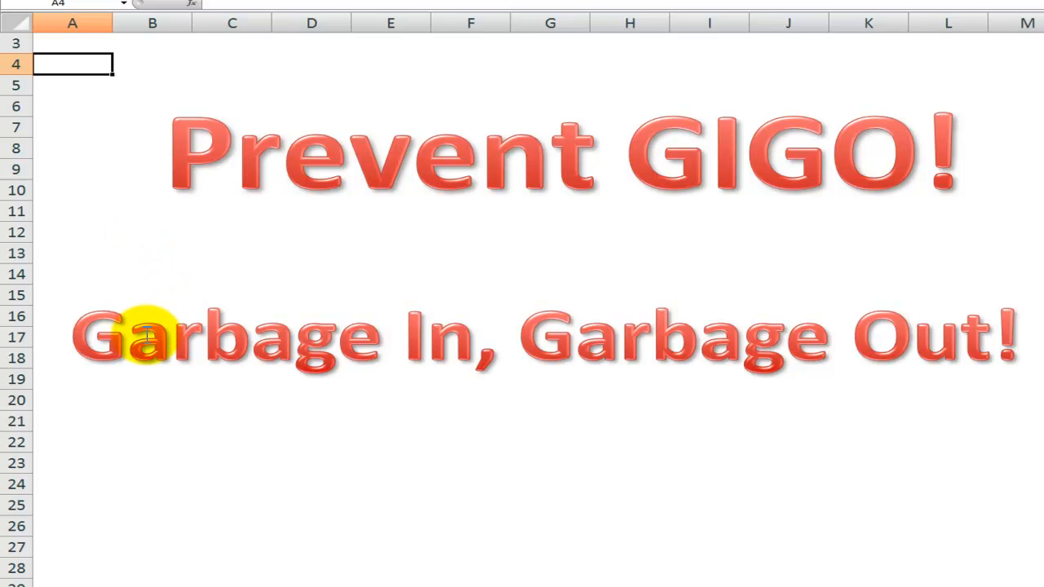
{"action": "mouse_move", "coordinate": [219, 581]}
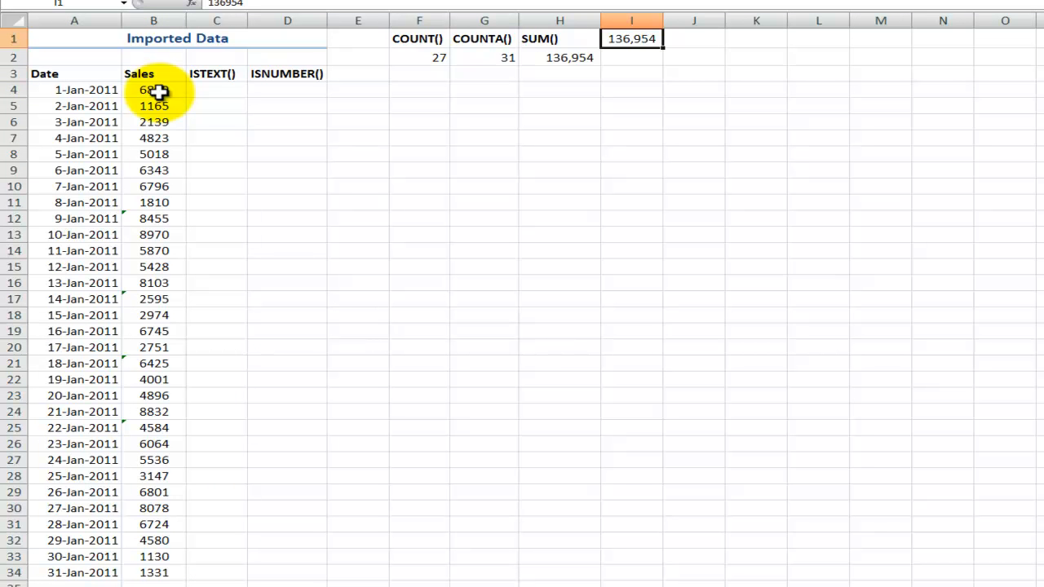
{"action": "left_click", "coordinate": [153, 90]}
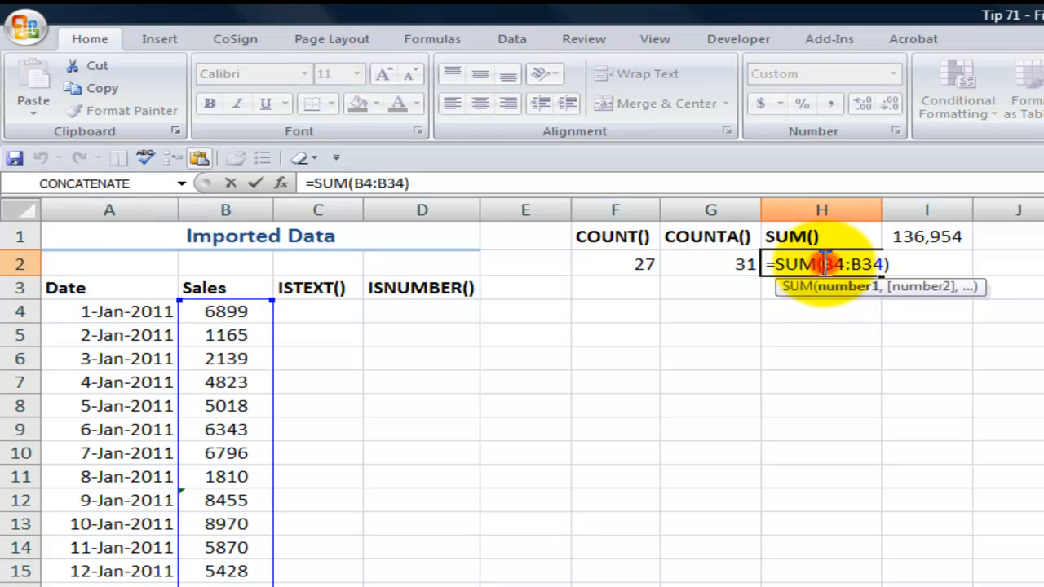
{"action": "key", "text": "Return"}
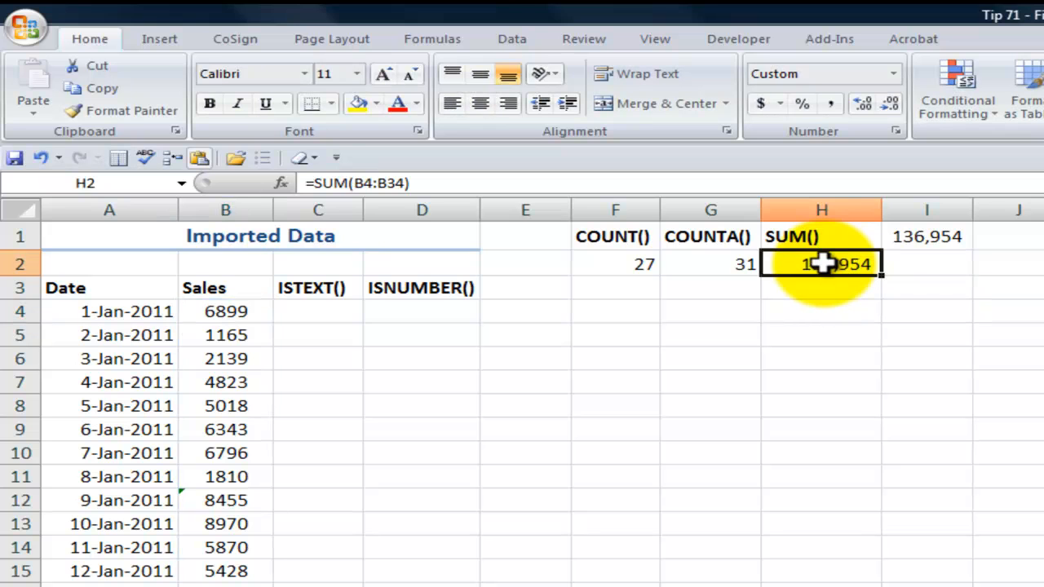
{"action": "mouse_move", "coordinate": [226, 310]}
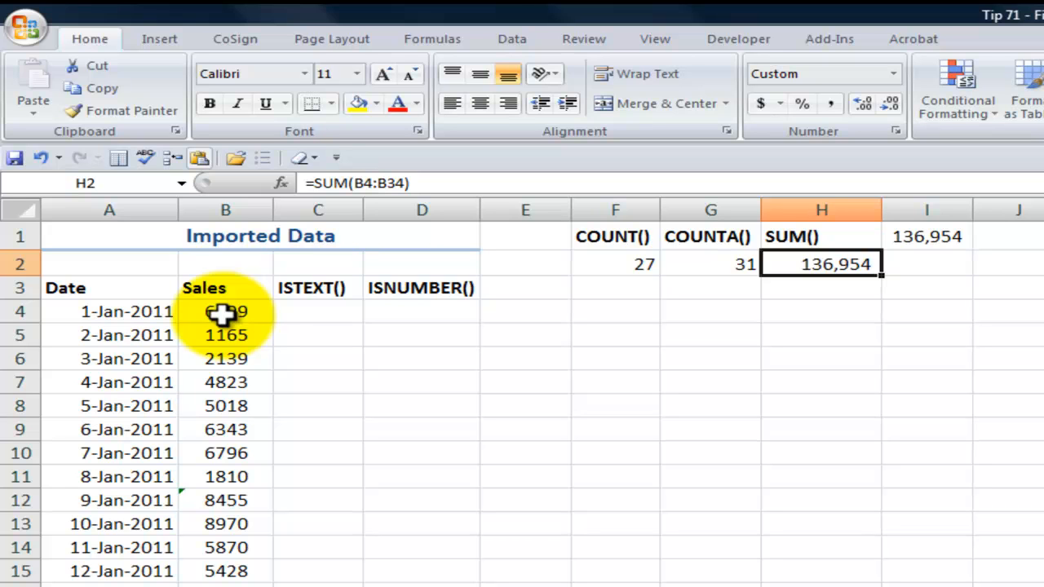
{"action": "mouse_move", "coordinate": [610, 265]}
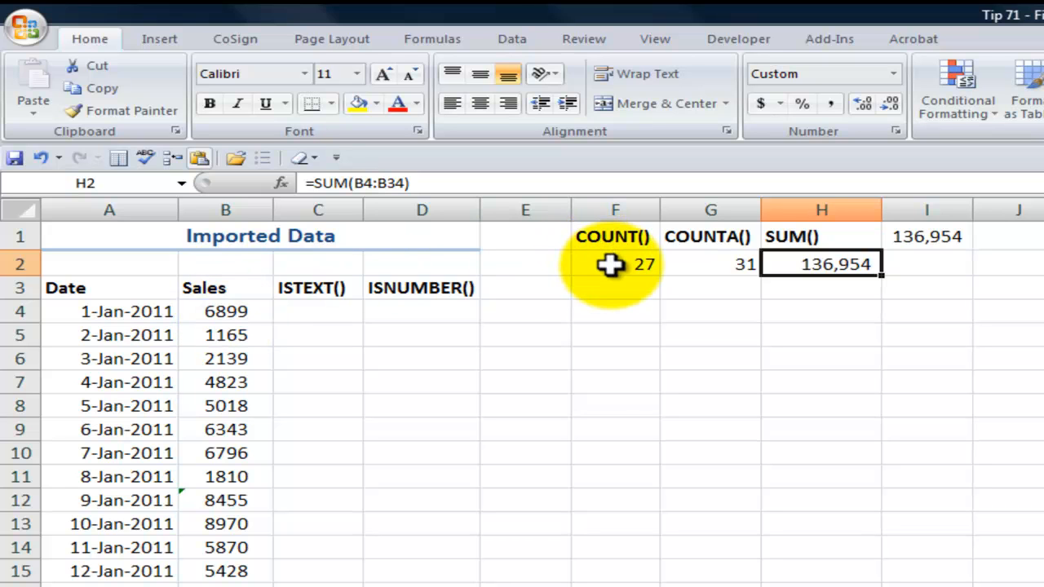
{"action": "left_click", "coordinate": [615, 262]}
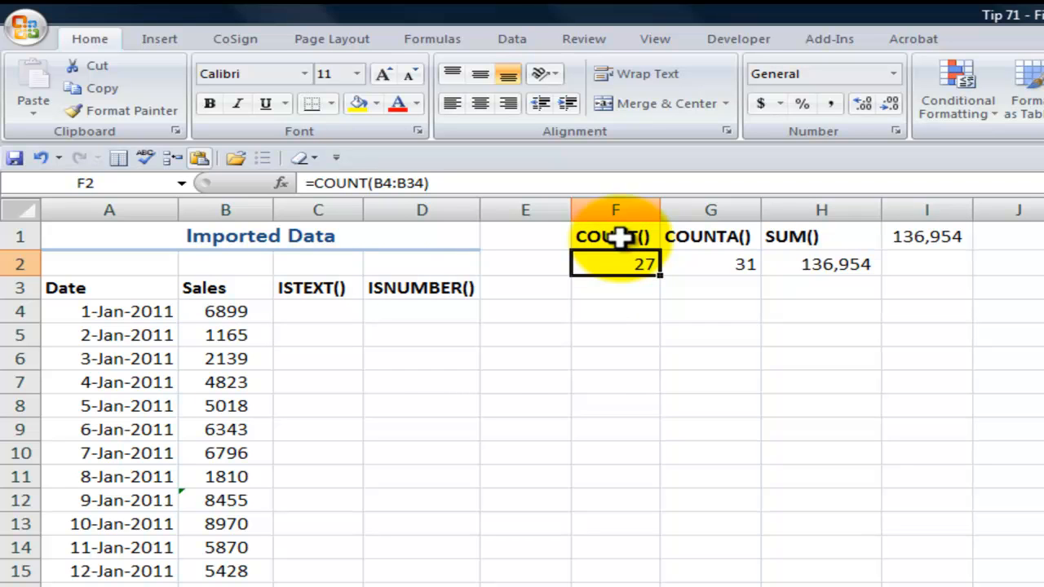
{"action": "mouse_move", "coordinate": [702, 237]}
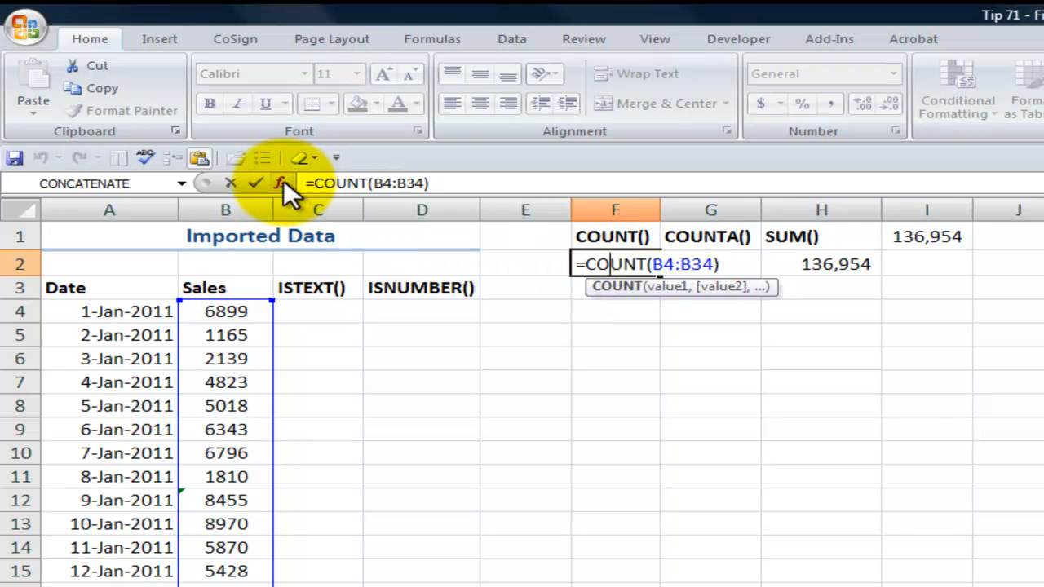
{"action": "left_click", "coordinate": [281, 182]}
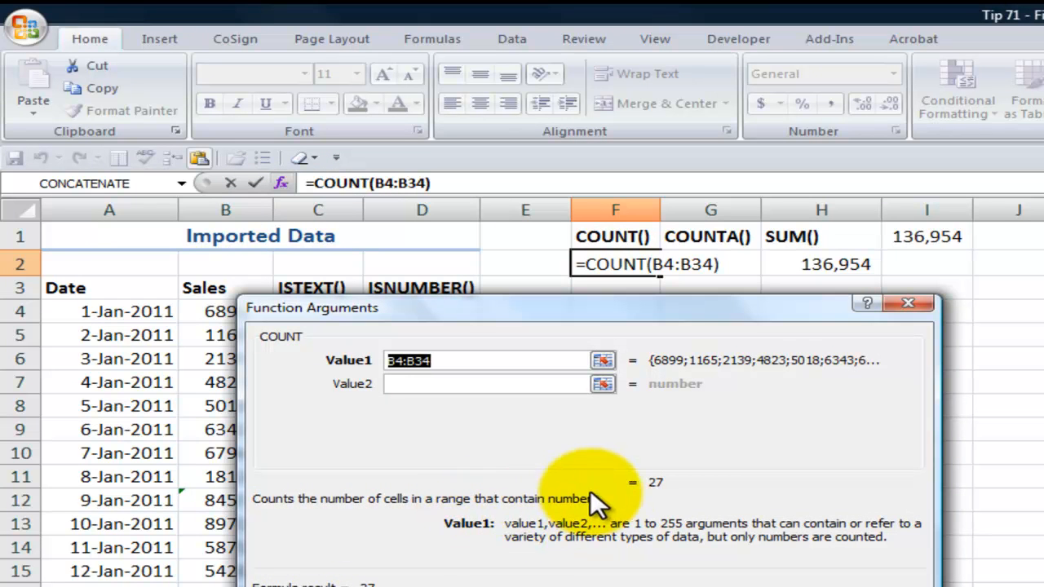
{"action": "mouse_move", "coordinate": [652, 493]}
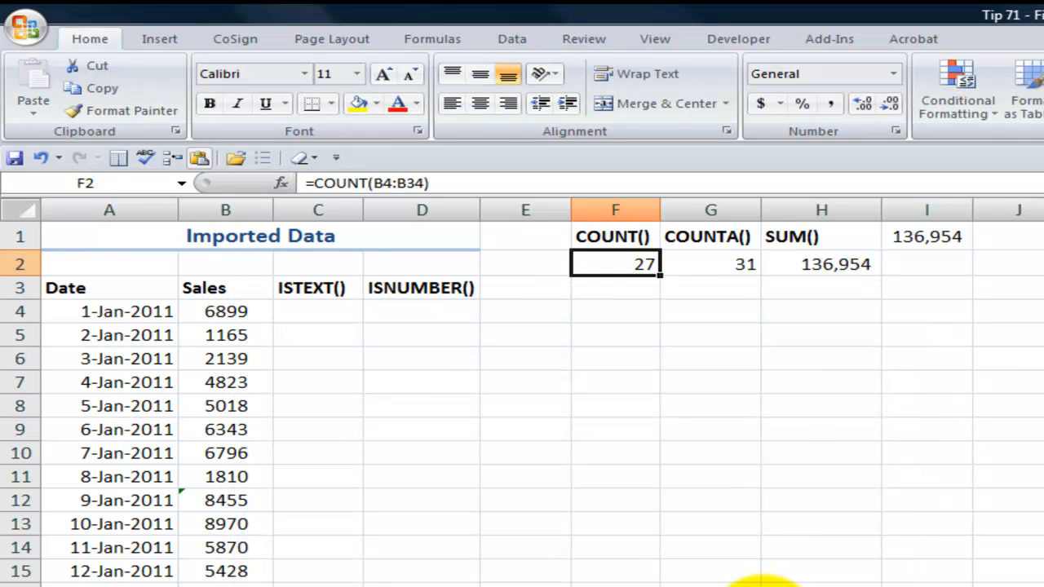
{"action": "left_click", "coordinate": [711, 264]}
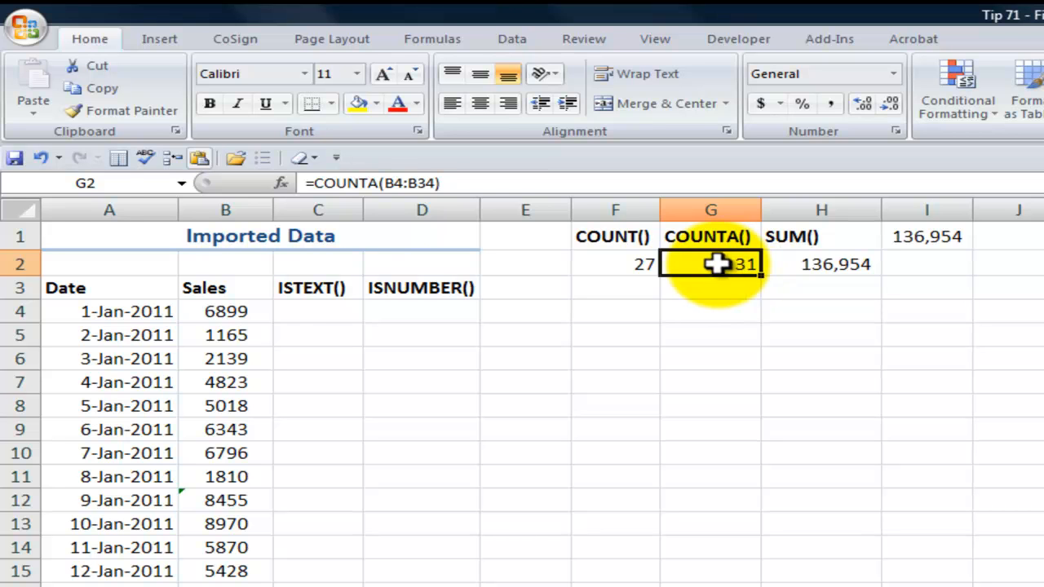
Step: Show the COUNTA arguments over B4:B34, confirming 31 non-empty Sales cells
{"action": "double_click", "coordinate": [710, 264]}
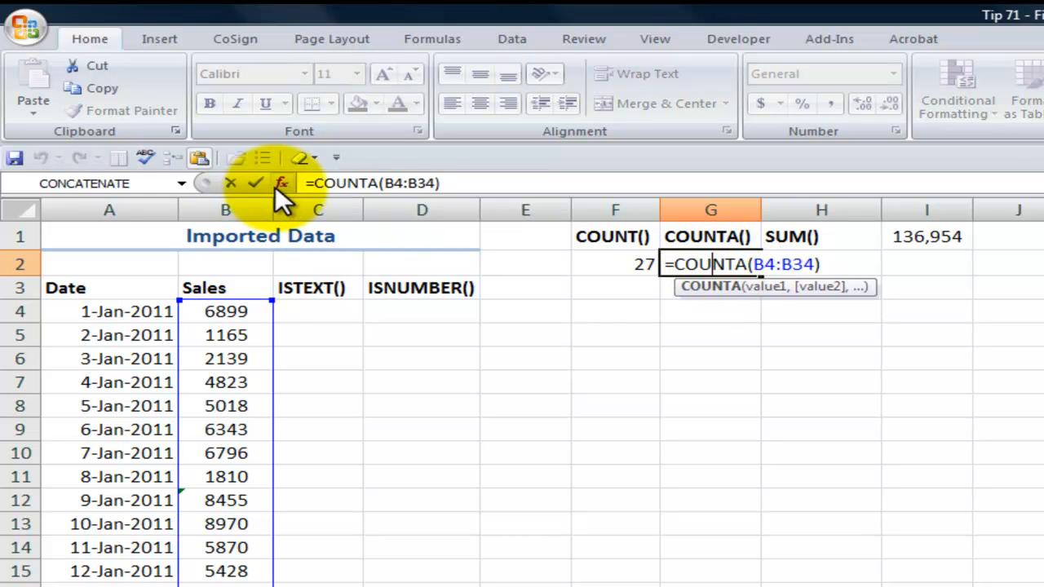
{"action": "left_click", "coordinate": [281, 183]}
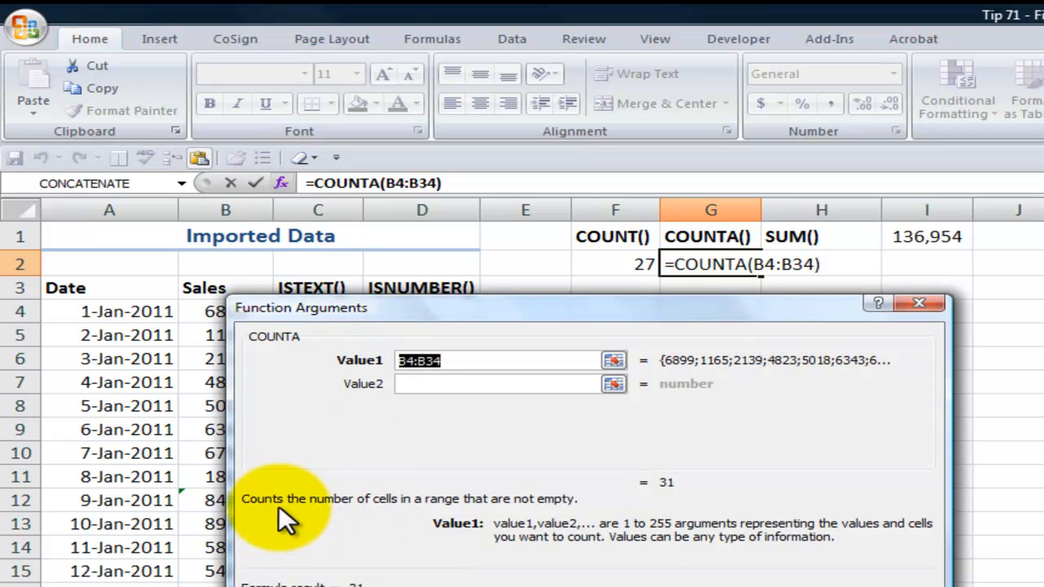
{"action": "mouse_move", "coordinate": [542, 530]}
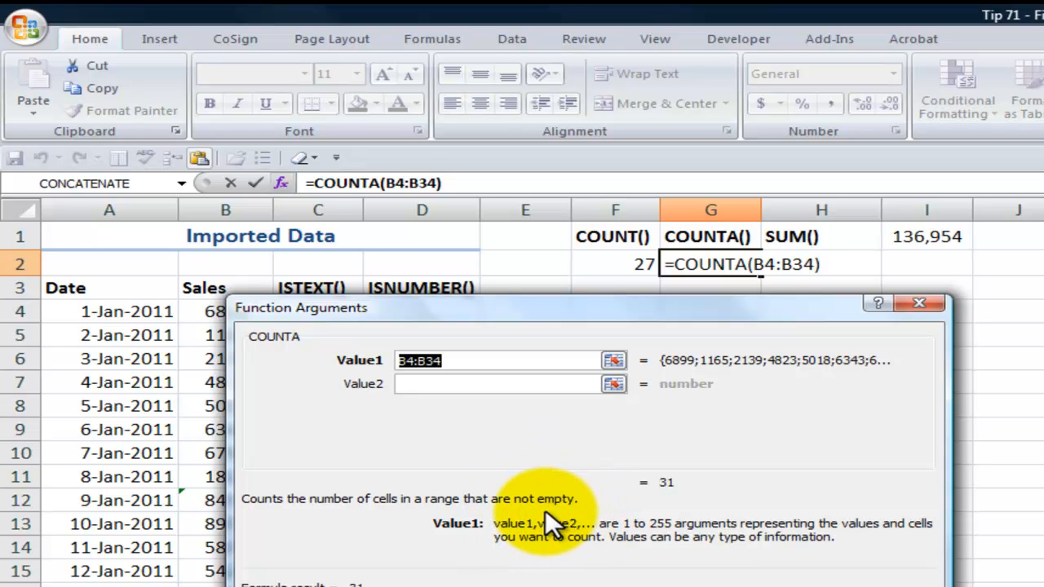
{"action": "mouse_move", "coordinate": [623, 514]}
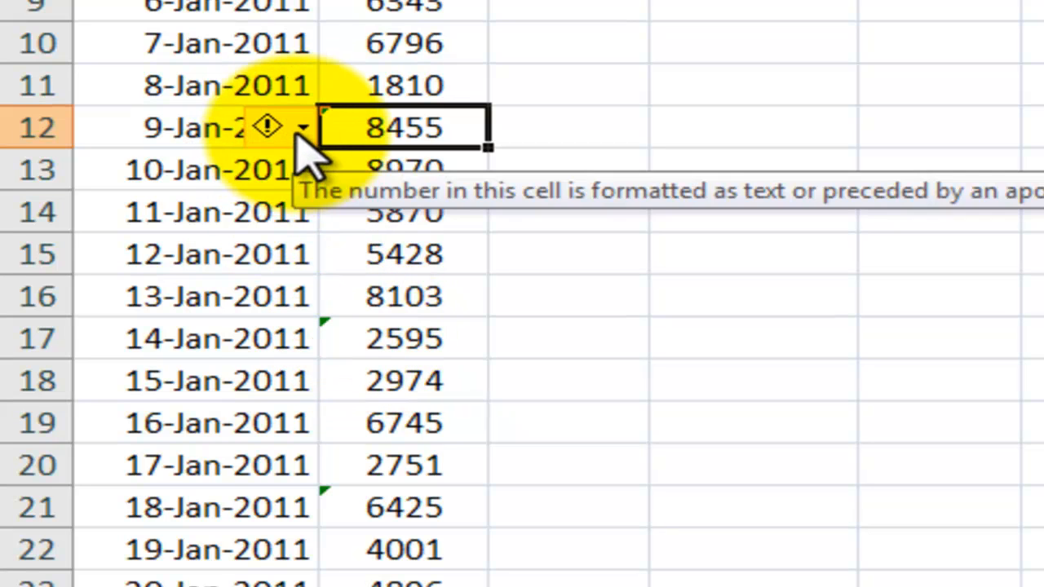
{"action": "left_click", "coordinate": [304, 127]}
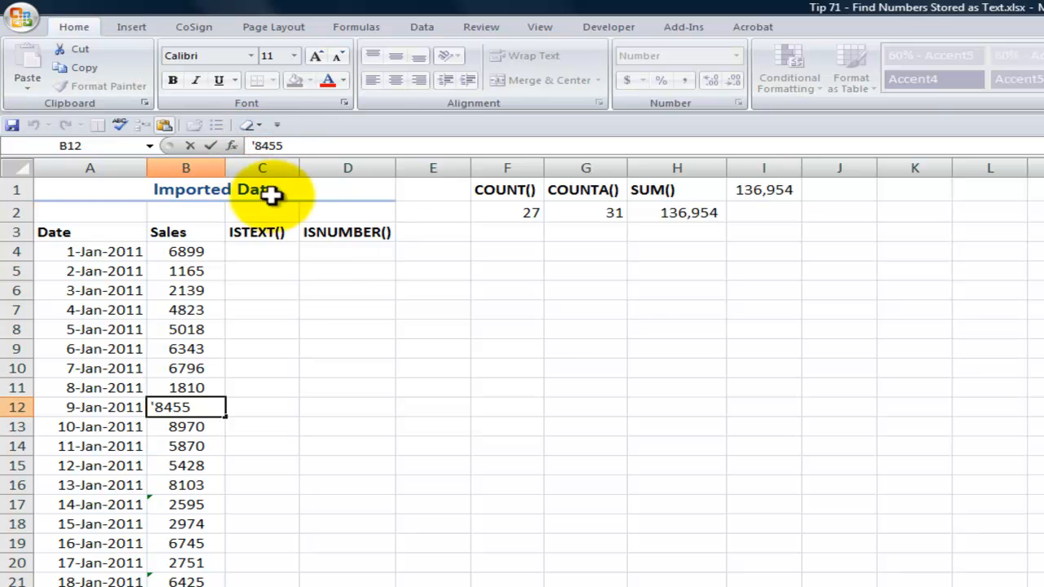
{"action": "mouse_move", "coordinate": [558, 334]}
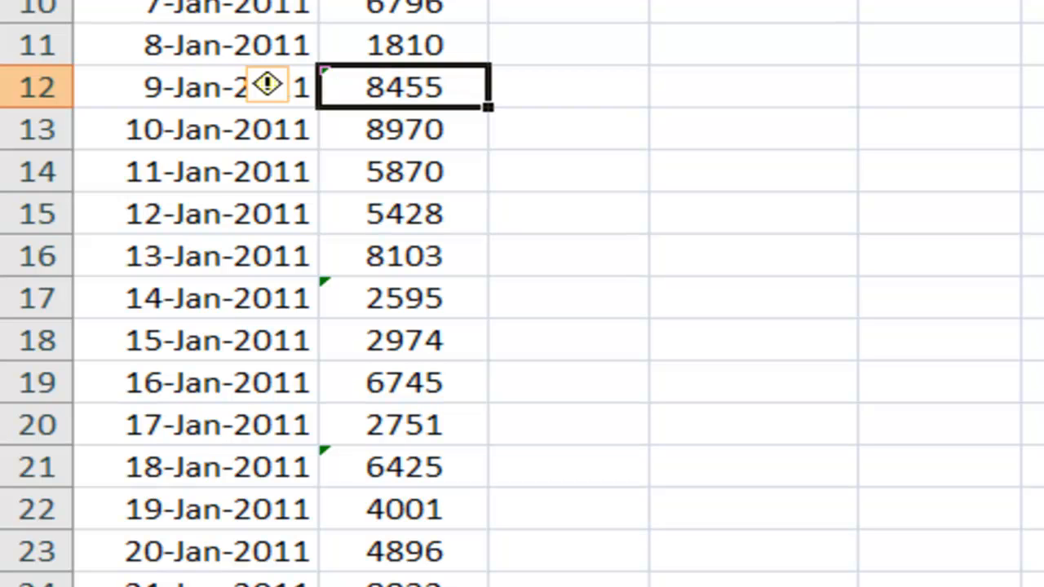
{"action": "mouse_move", "coordinate": [391, 297]}
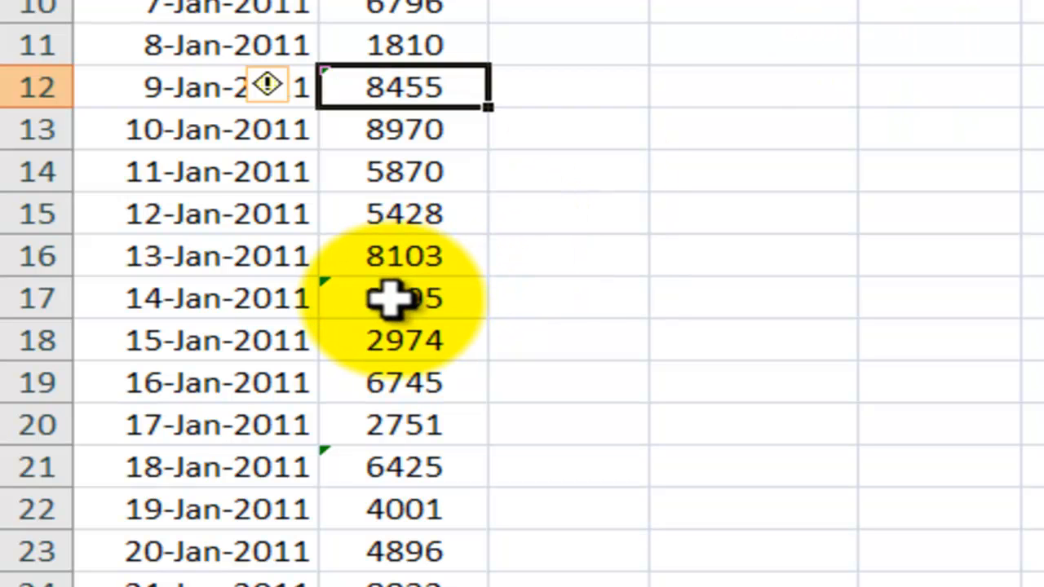
{"action": "scroll", "scroll_direction": "up", "scroll_amount": 3}
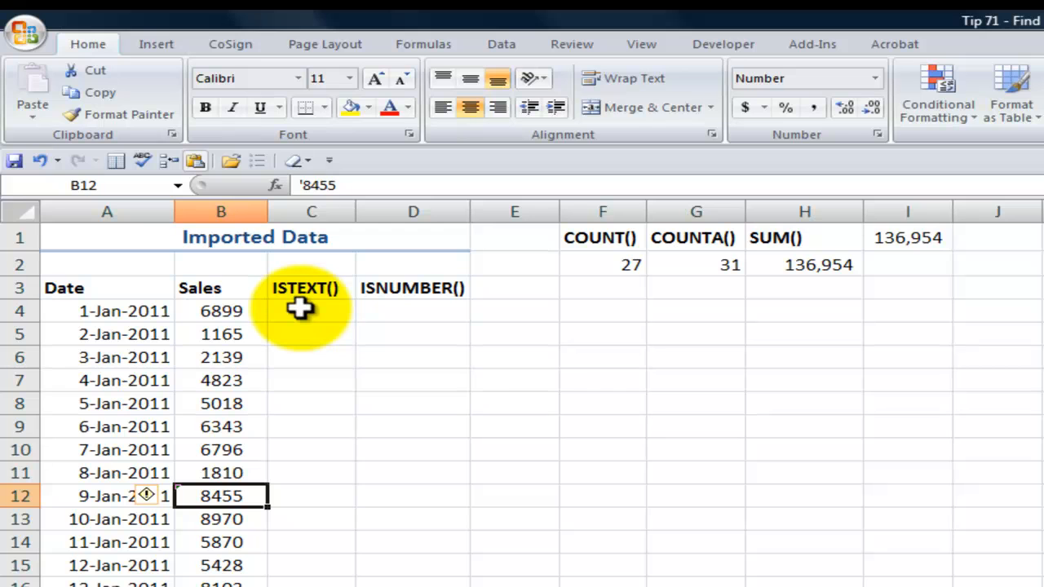
Step: Enter =ISTEXT(B4) in C4, returning FALSE for the first sale of 6899
{"action": "left_click", "coordinate": [310, 310]}
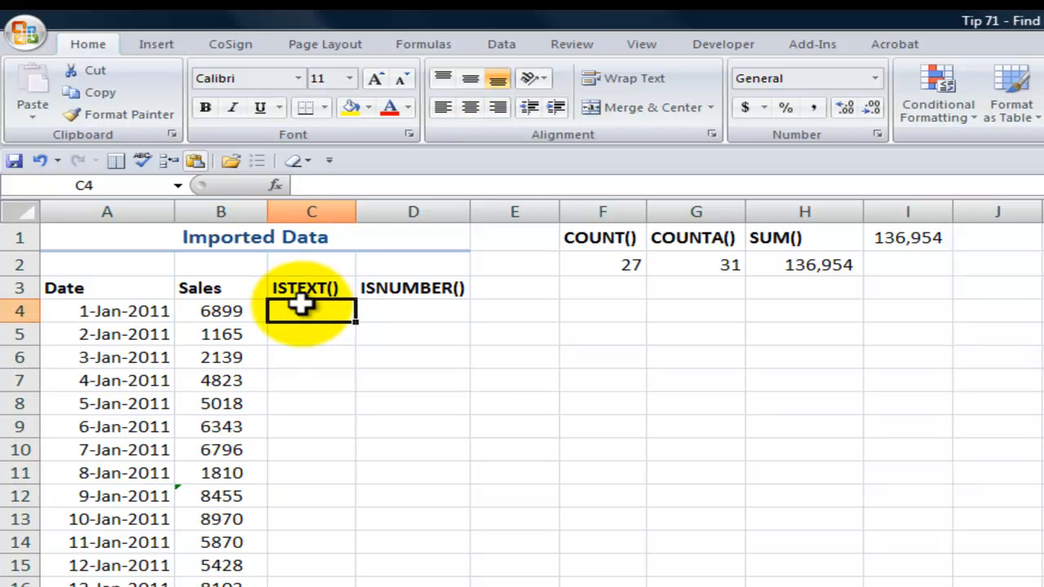
{"action": "type", "text": "="}
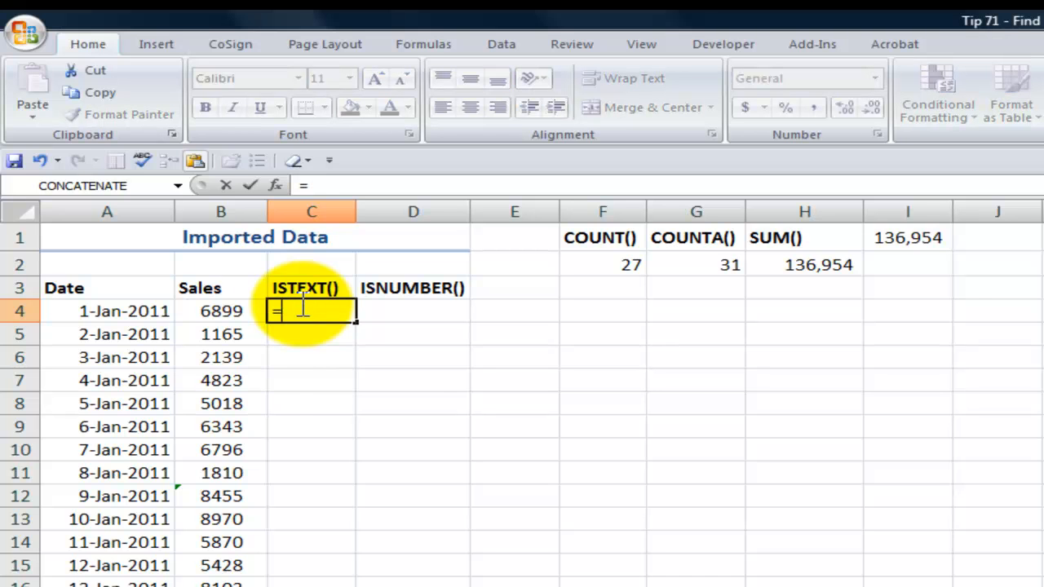
{"action": "type", "text": "=ISTEXT("}
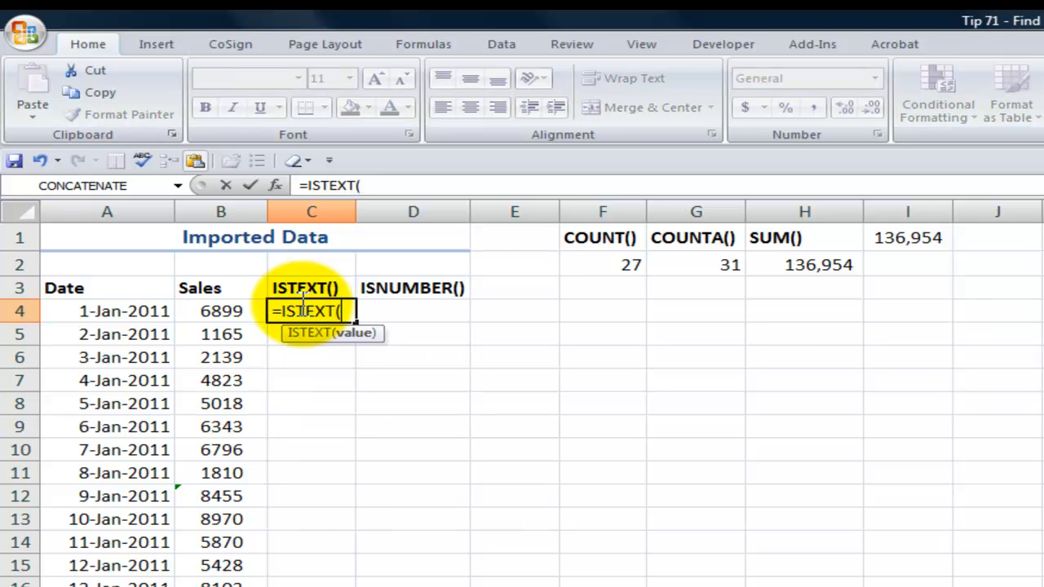
{"action": "left_click", "coordinate": [274, 186]}
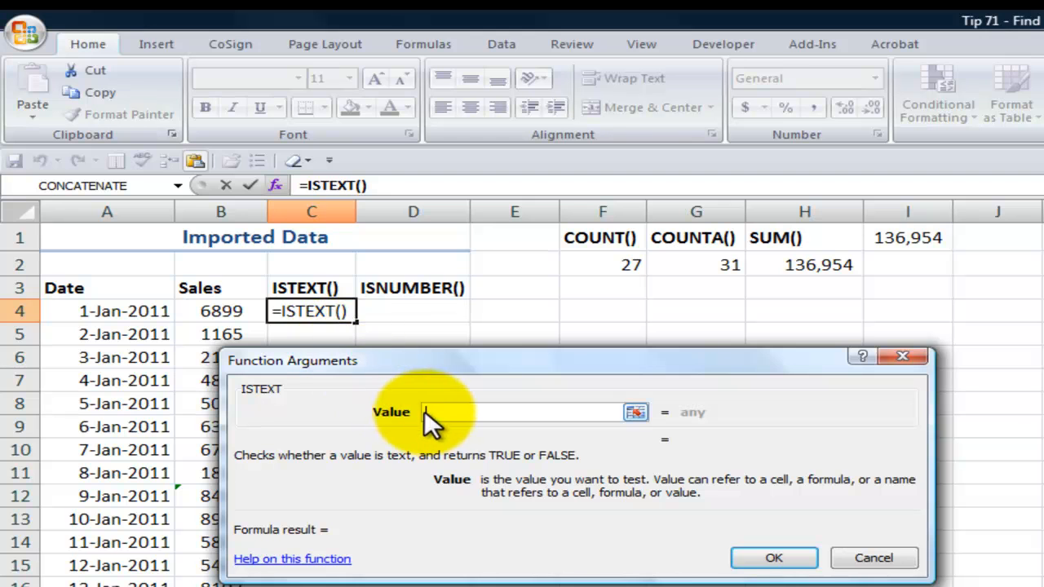
{"action": "mouse_move", "coordinate": [327, 476]}
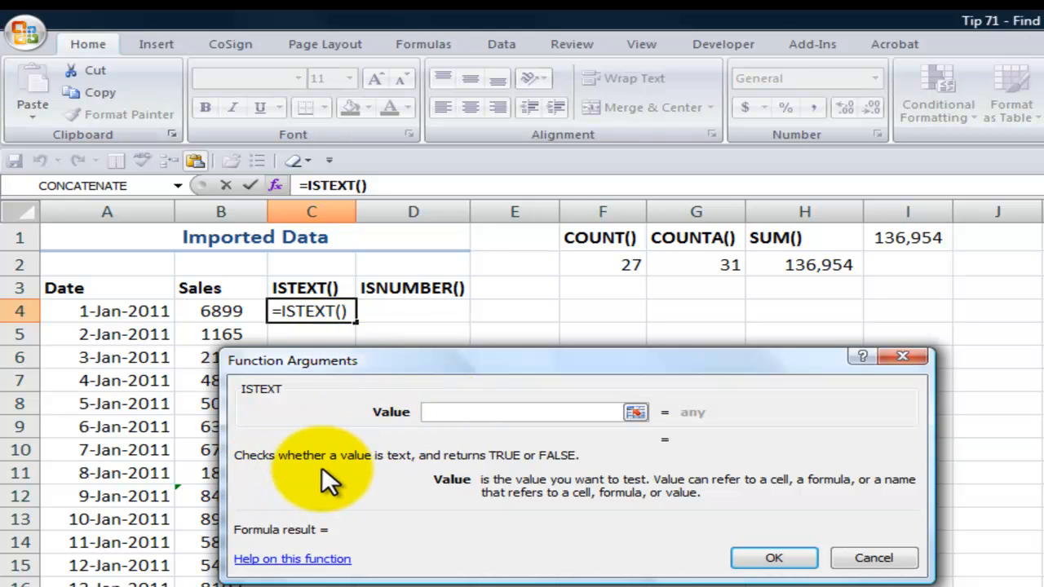
{"action": "mouse_move", "coordinate": [400, 482]}
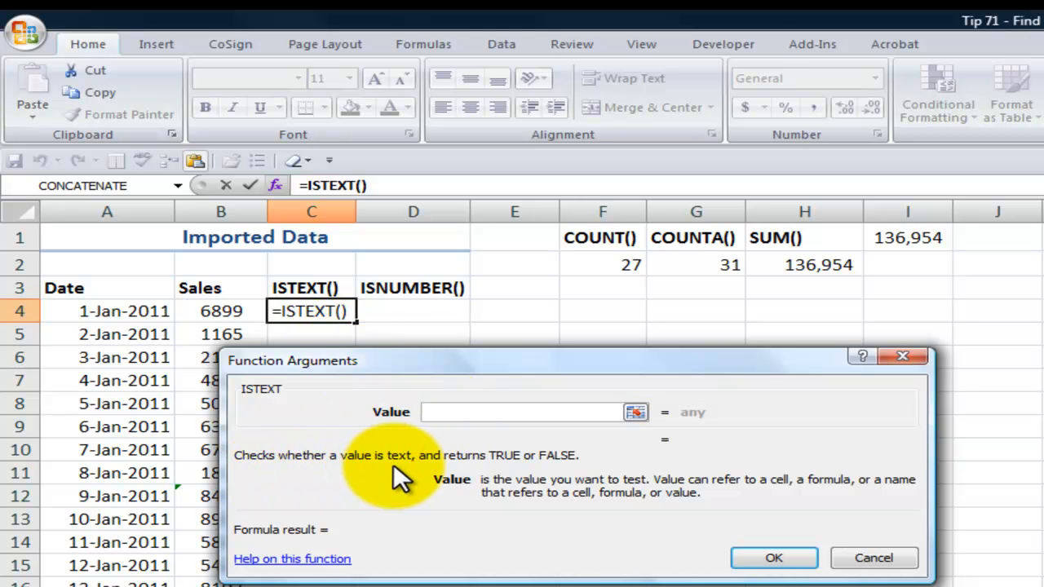
{"action": "mouse_move", "coordinate": [437, 477]}
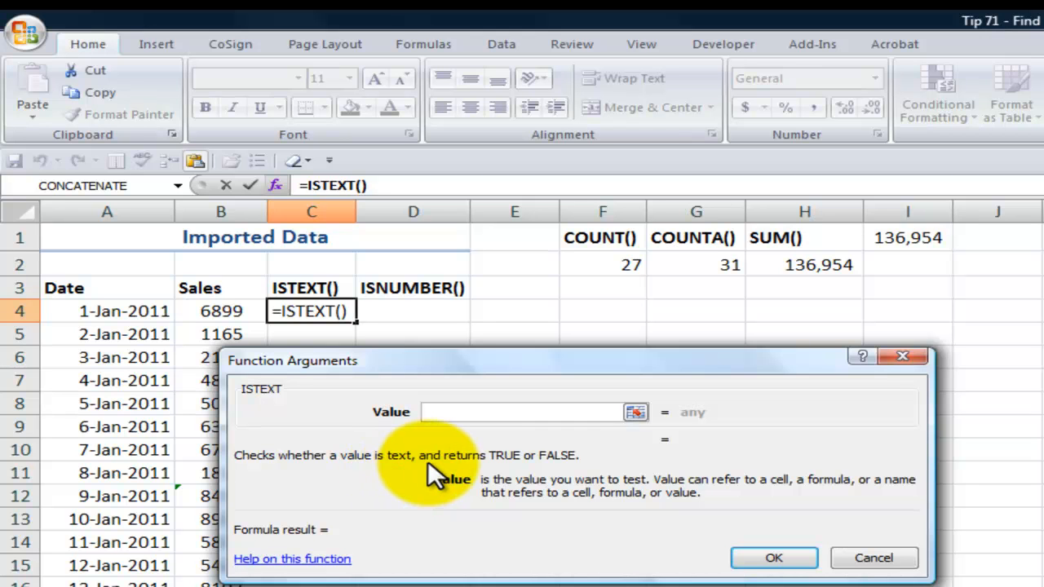
{"action": "mouse_move", "coordinate": [555, 477]}
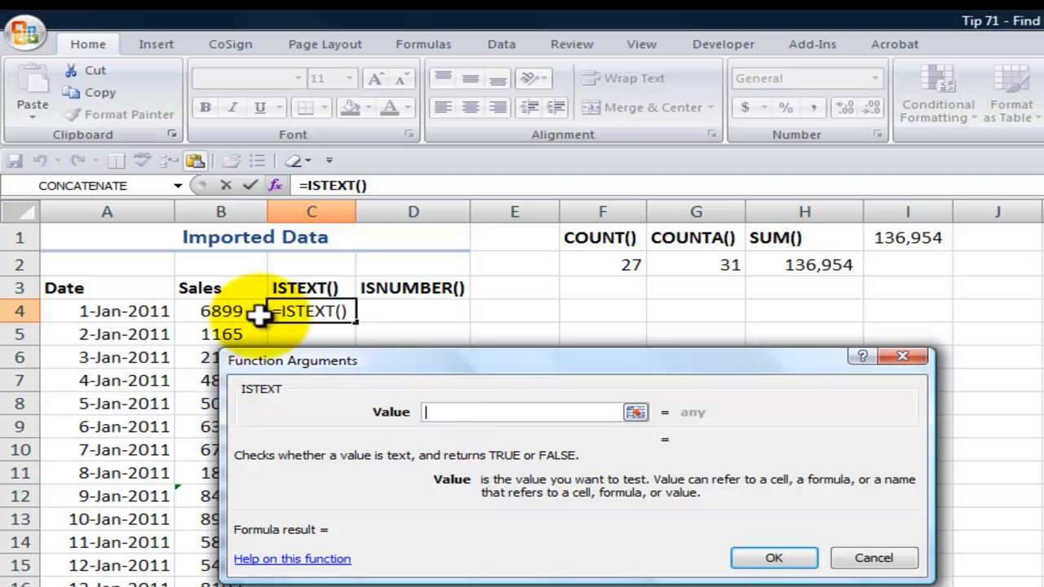
{"action": "left_click", "coordinate": [221, 310]}
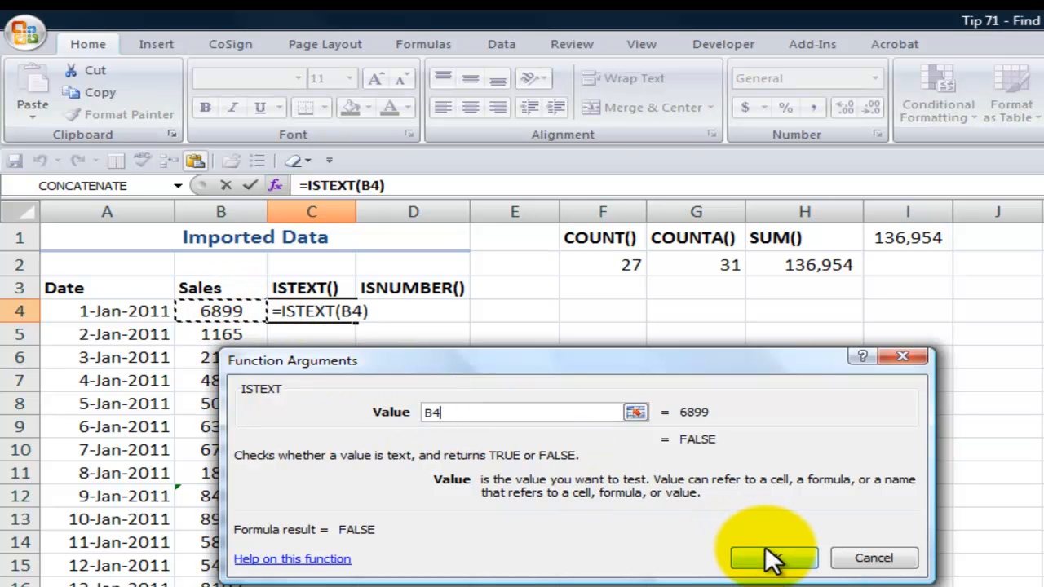
{"action": "left_click", "coordinate": [773, 558]}
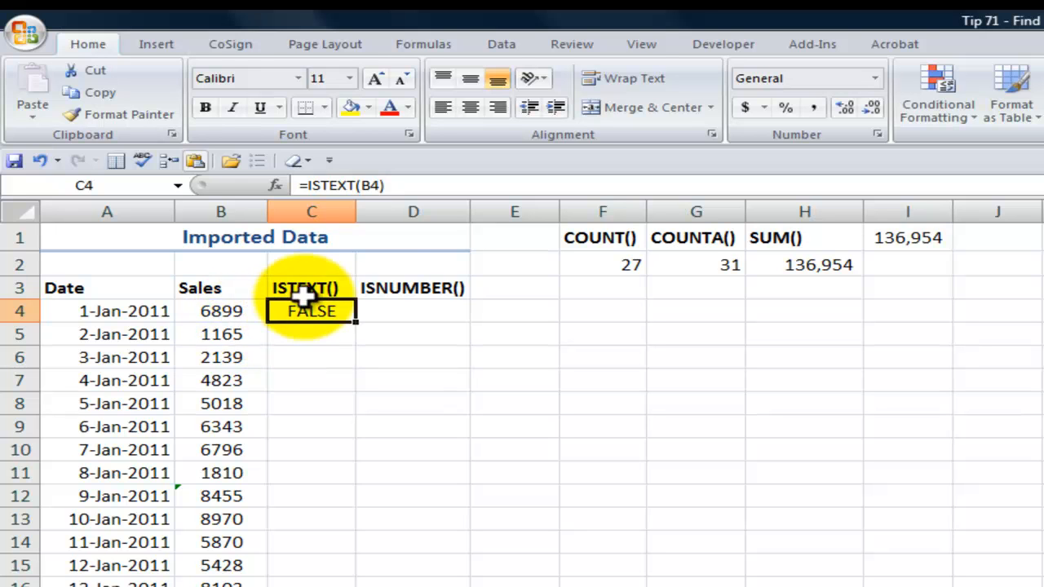
{"action": "left_click", "coordinate": [413, 310]}
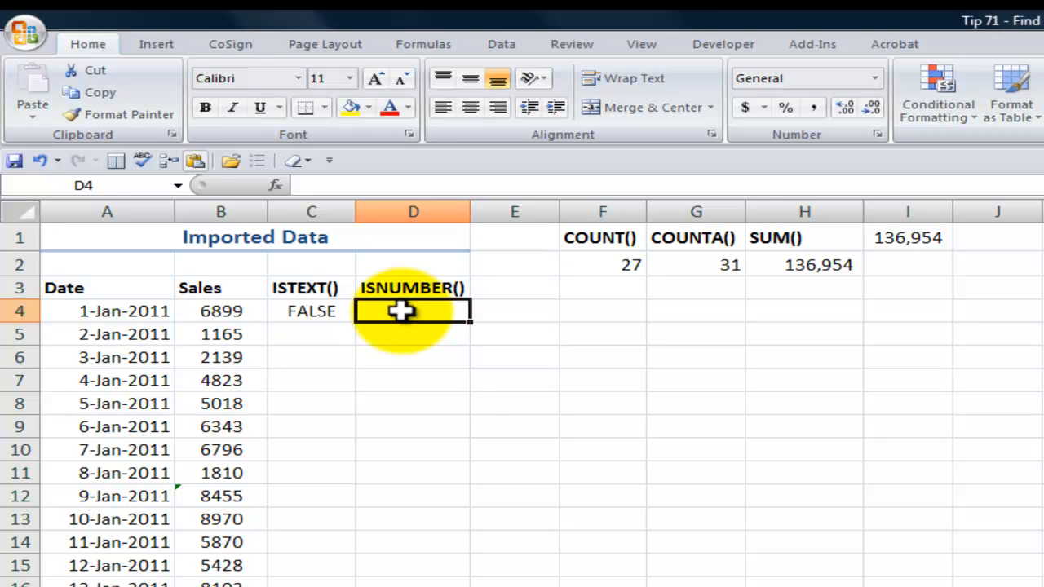
Step: Enter =ISNUMBER(B4) in D4, returning TRUE for the first sale
{"action": "type", "text": "=isn"}
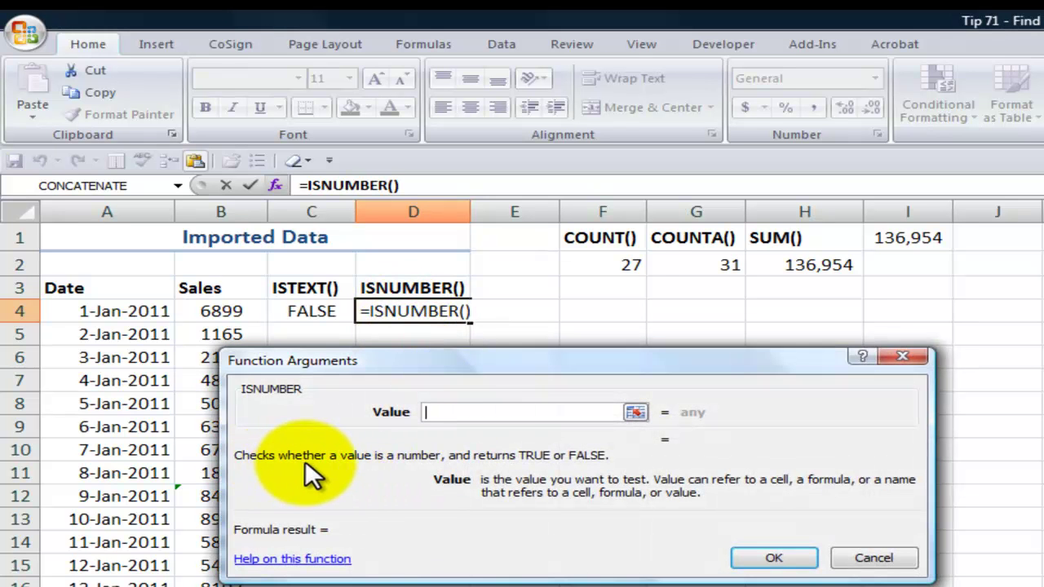
{"action": "mouse_move", "coordinate": [408, 474]}
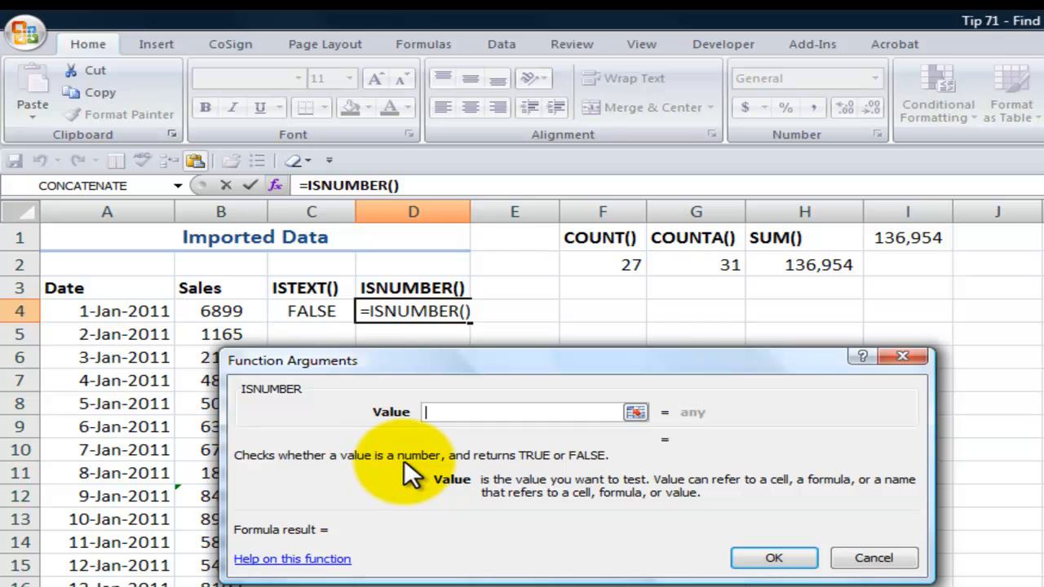
{"action": "mouse_move", "coordinate": [530, 470]}
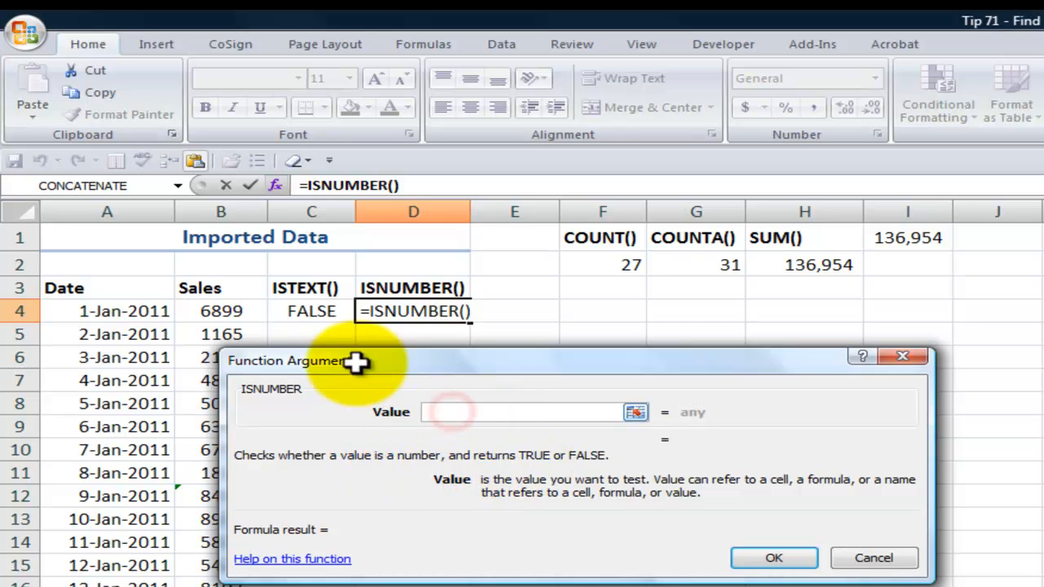
{"action": "left_click", "coordinate": [221, 310]}
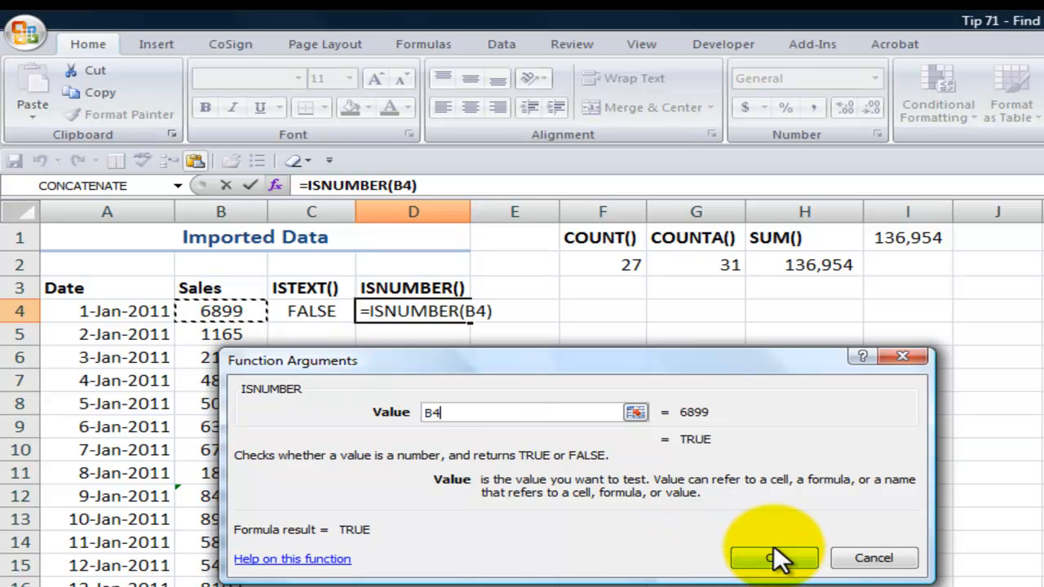
{"action": "left_click", "coordinate": [773, 558]}
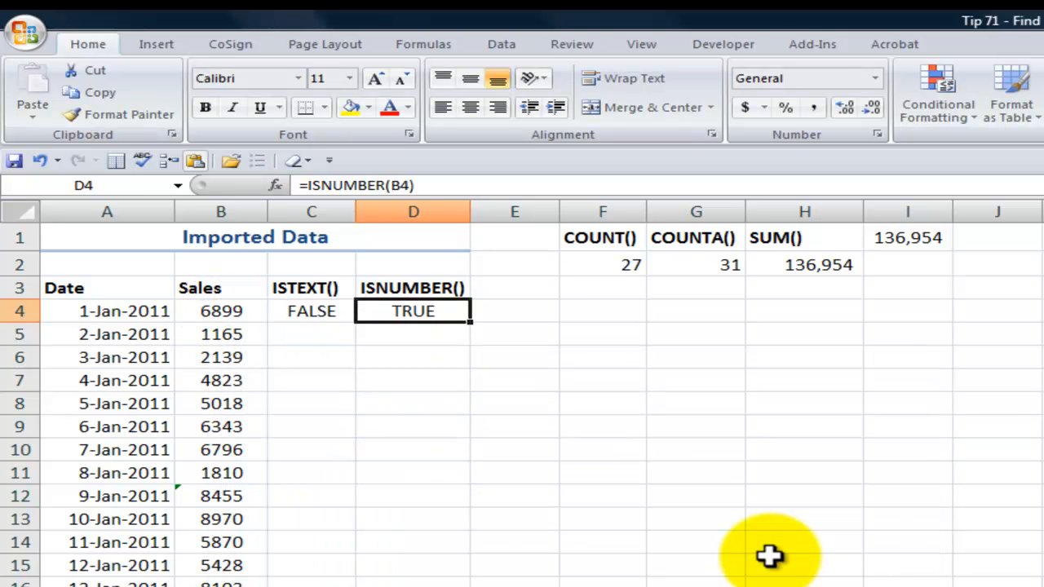
{"action": "mouse_move", "coordinate": [359, 314]}
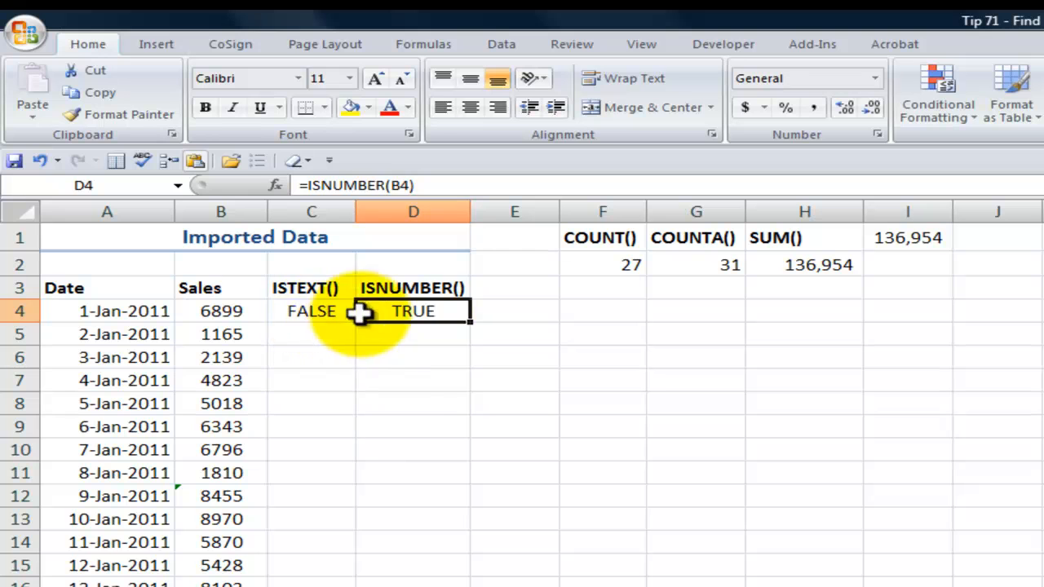
Step: Fill the ISTEXT and ISNUMBER tests down the Sales rows, then undo until C4 and D4 are empty
{"action": "left_click_drag", "start_coordinate": [413, 310], "coordinate": [310, 310]}
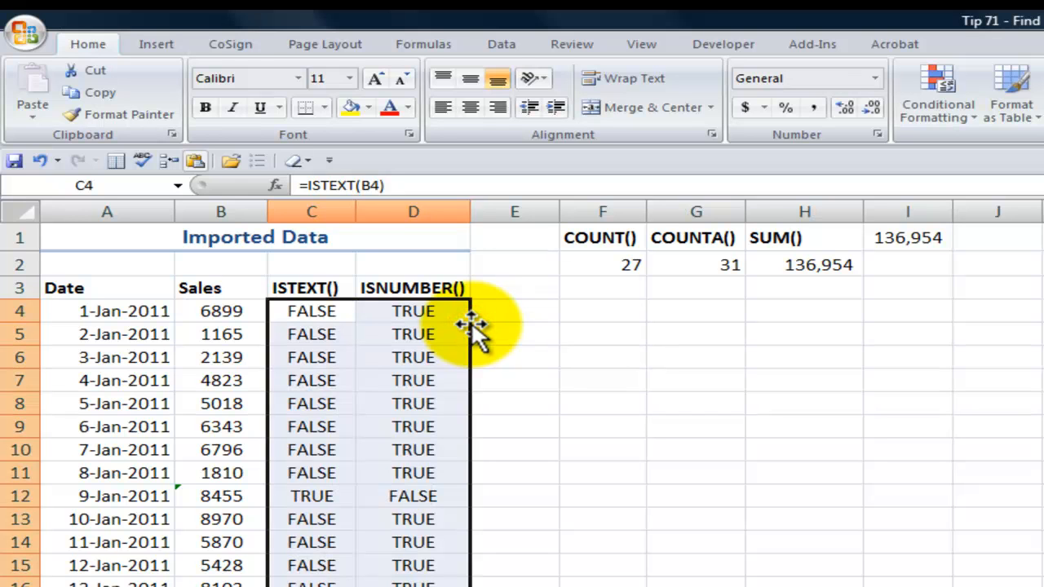
{"action": "left_click", "coordinate": [310, 496]}
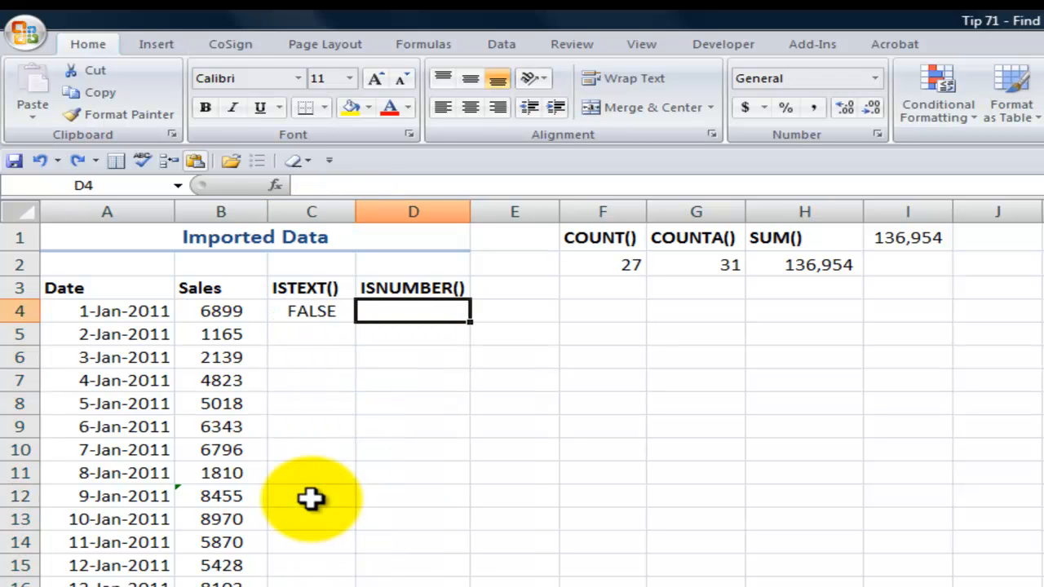
{"action": "left_click", "coordinate": [310, 310]}
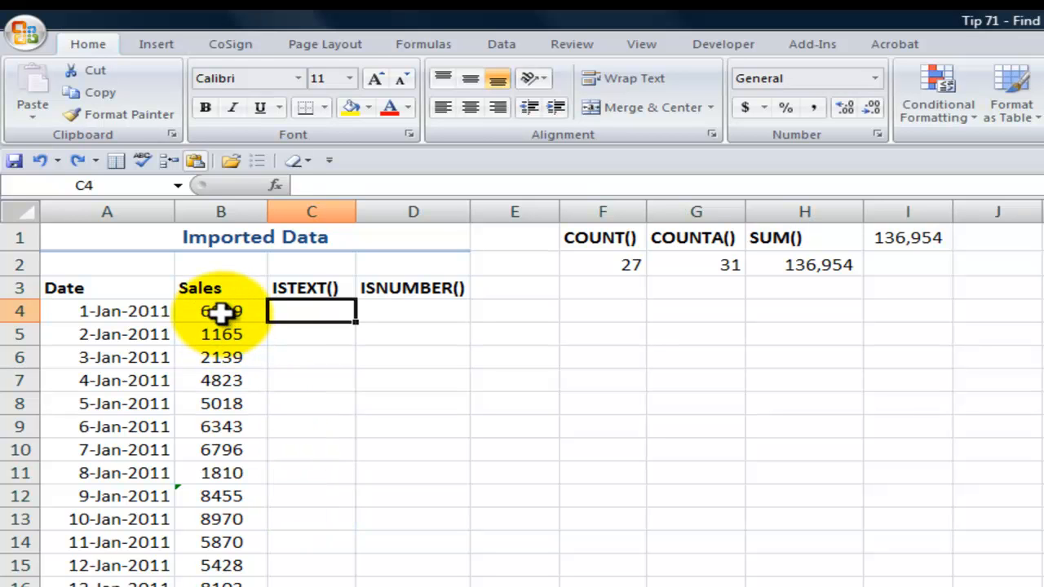
Step: Start a new formula-based conditional formatting rule on the Sales range B4:B34
{"action": "left_click", "coordinate": [220, 310]}
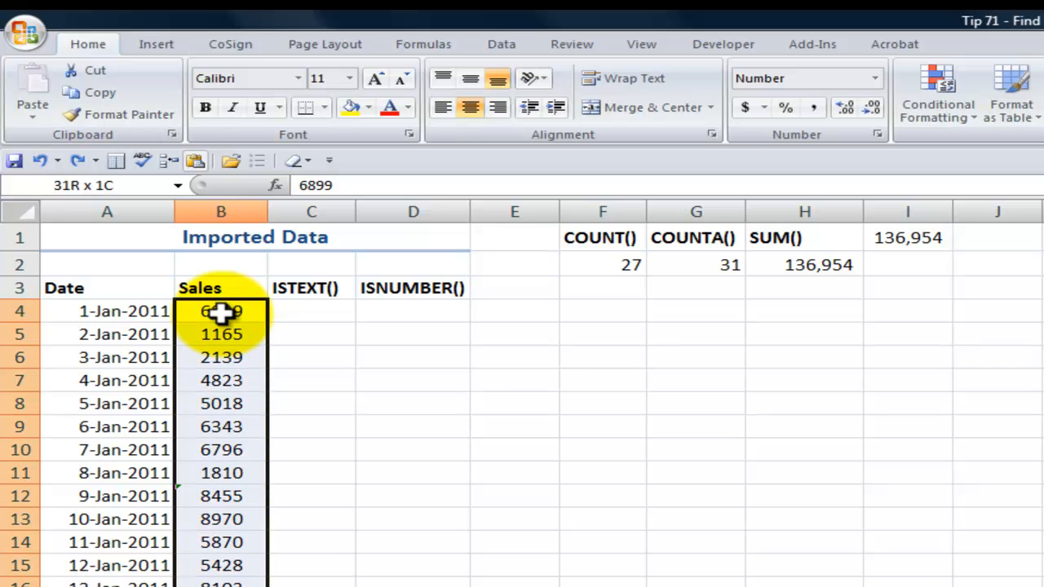
{"action": "left_click", "coordinate": [220, 311]}
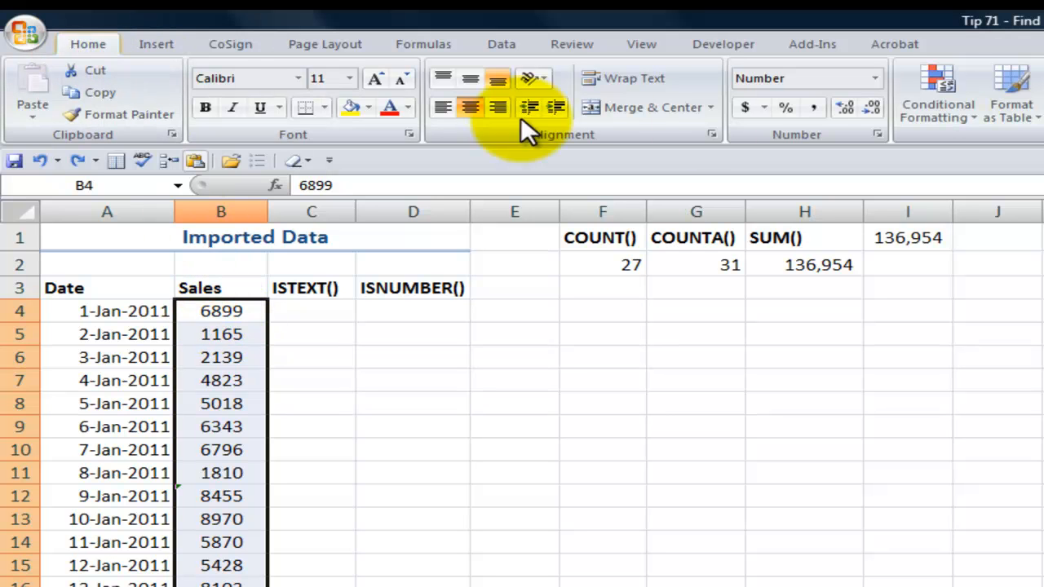
{"action": "left_click", "coordinate": [937, 96]}
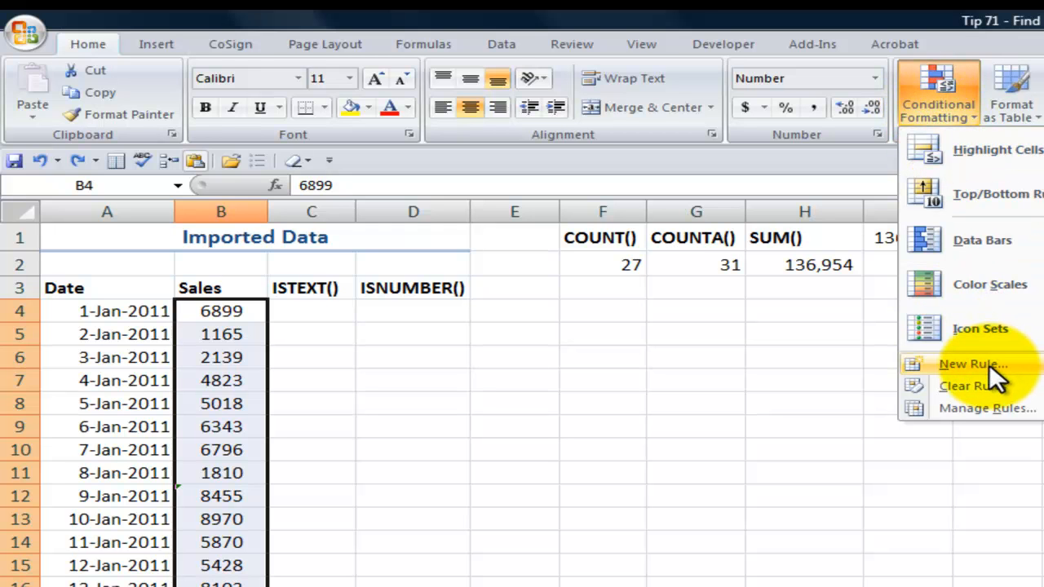
{"action": "left_click", "coordinate": [971, 364]}
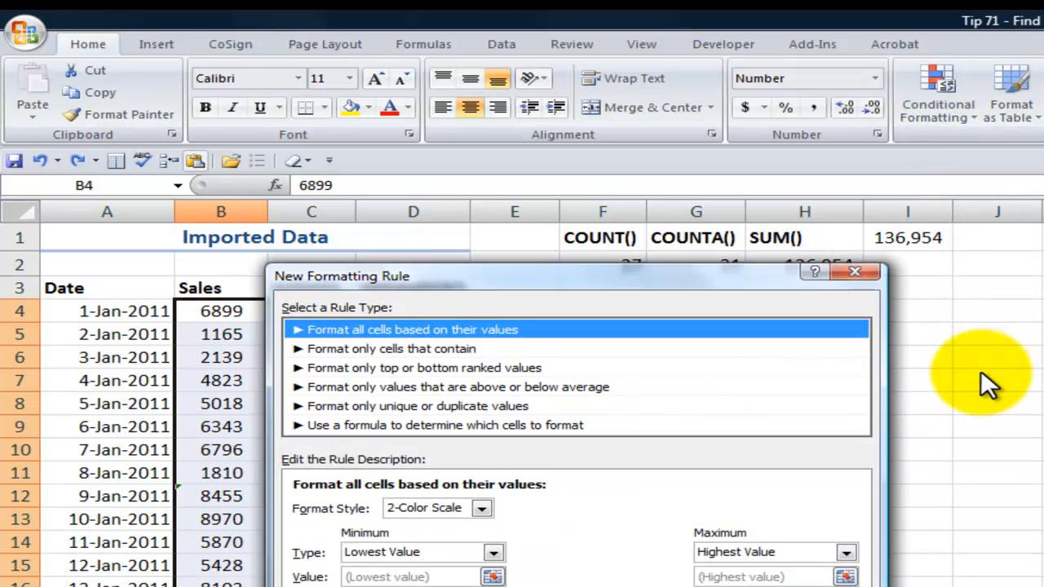
{"action": "left_click", "coordinate": [411, 424]}
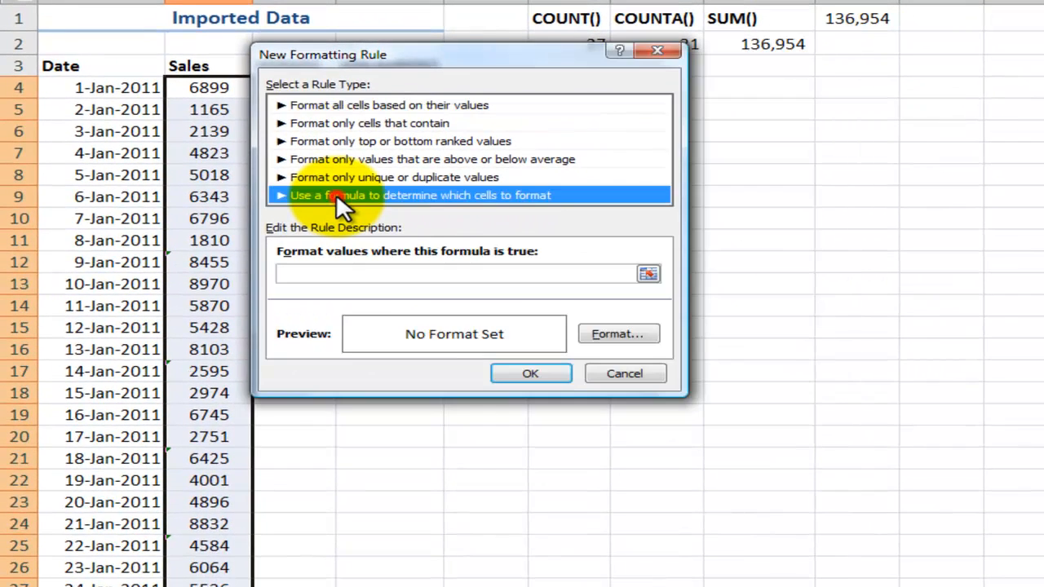
{"action": "mouse_move", "coordinate": [460, 203]}
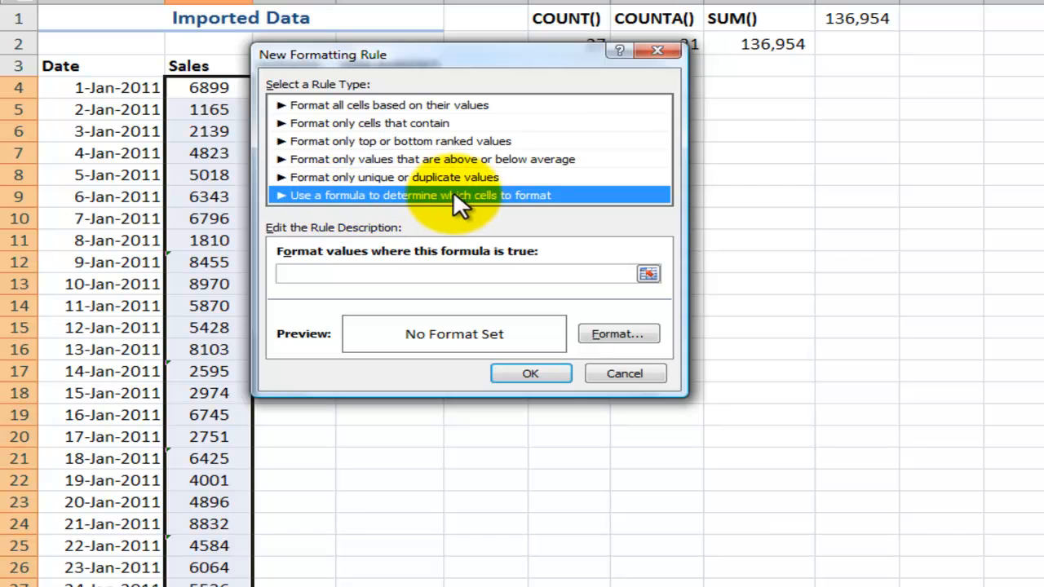
{"action": "mouse_move", "coordinate": [486, 231]}
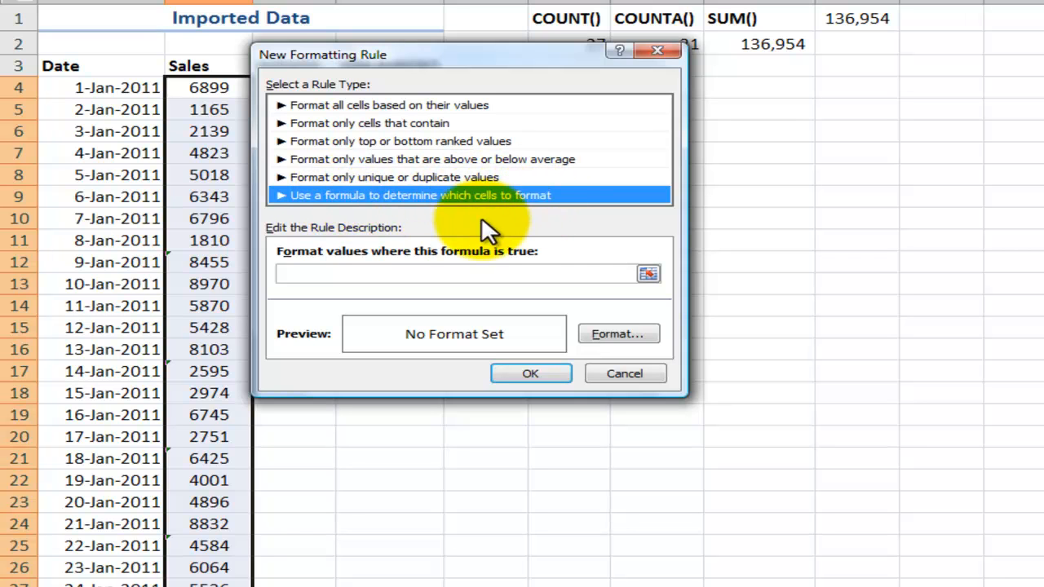
{"action": "mouse_move", "coordinate": [351, 269]}
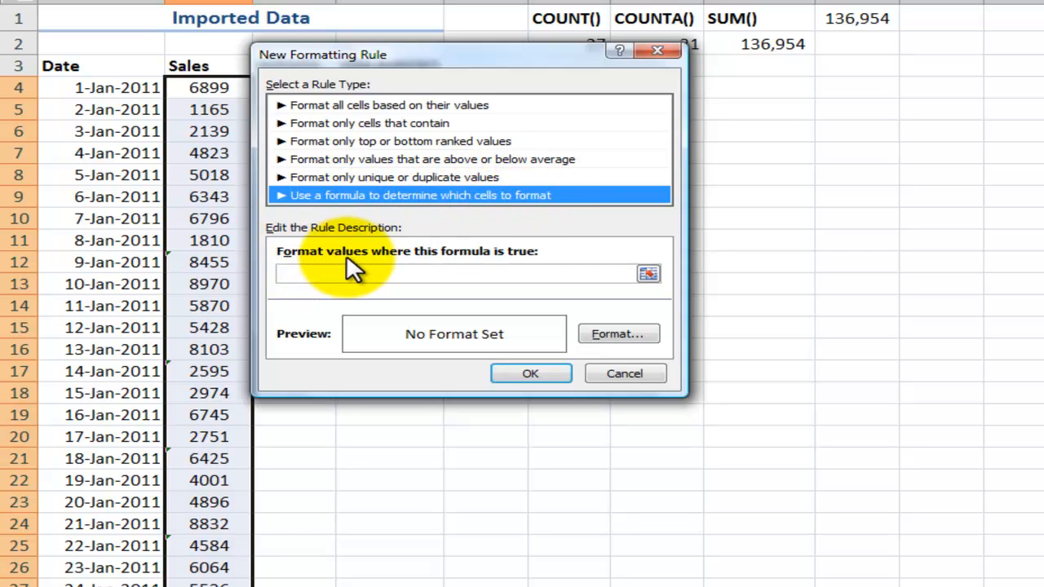
{"action": "mouse_move", "coordinate": [366, 264]}
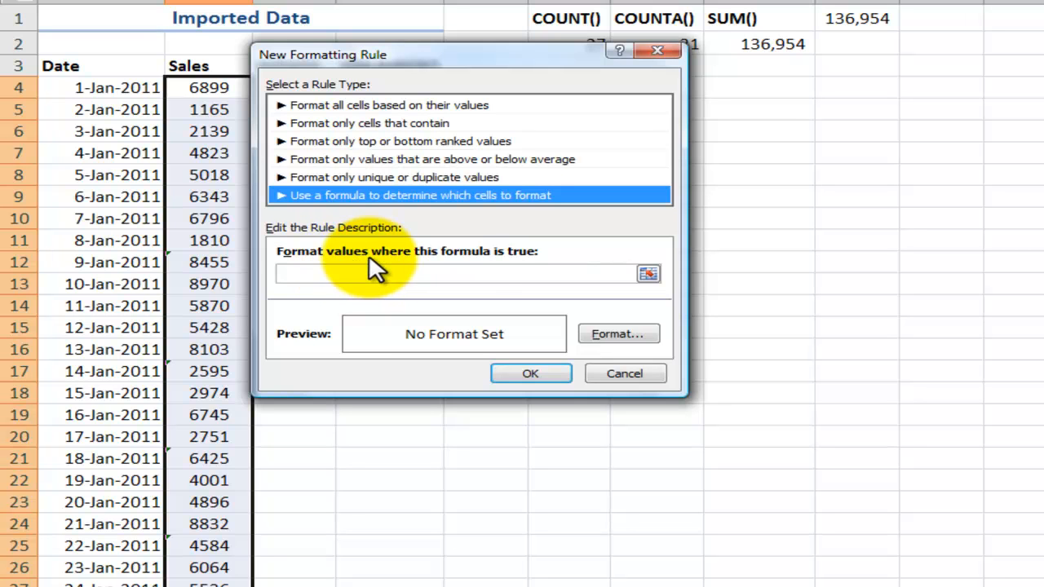
{"action": "mouse_move", "coordinate": [341, 56]}
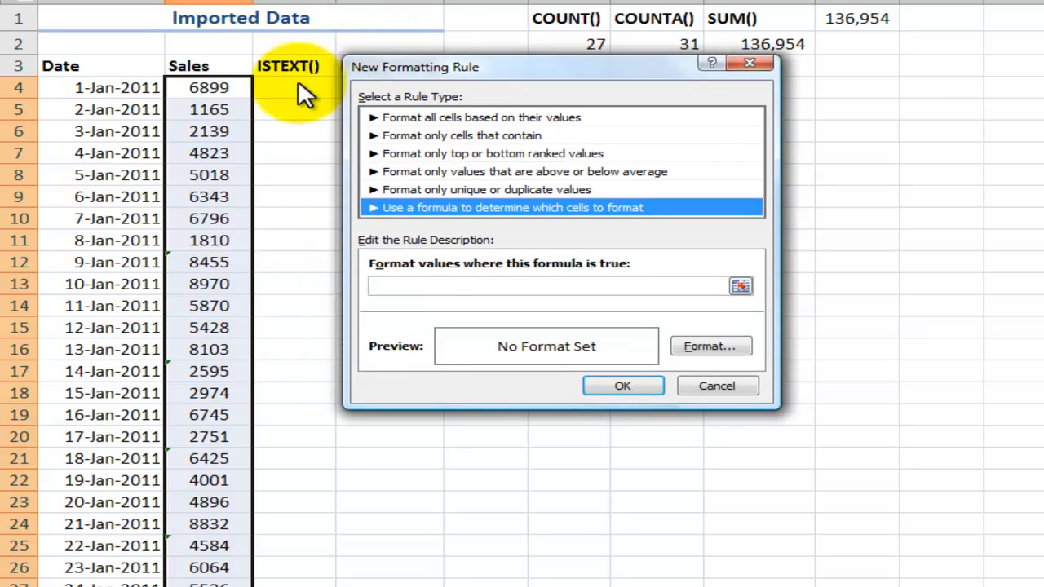
Step: Enter =ISTEXT(B4) as the rule's formula
{"action": "left_click", "coordinate": [555, 285]}
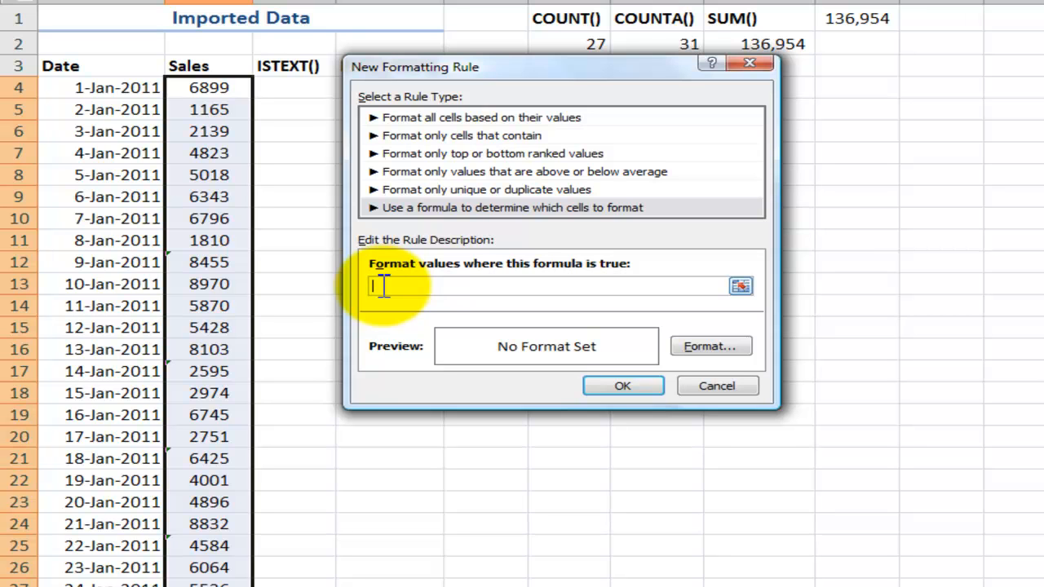
{"action": "type", "text": "="}
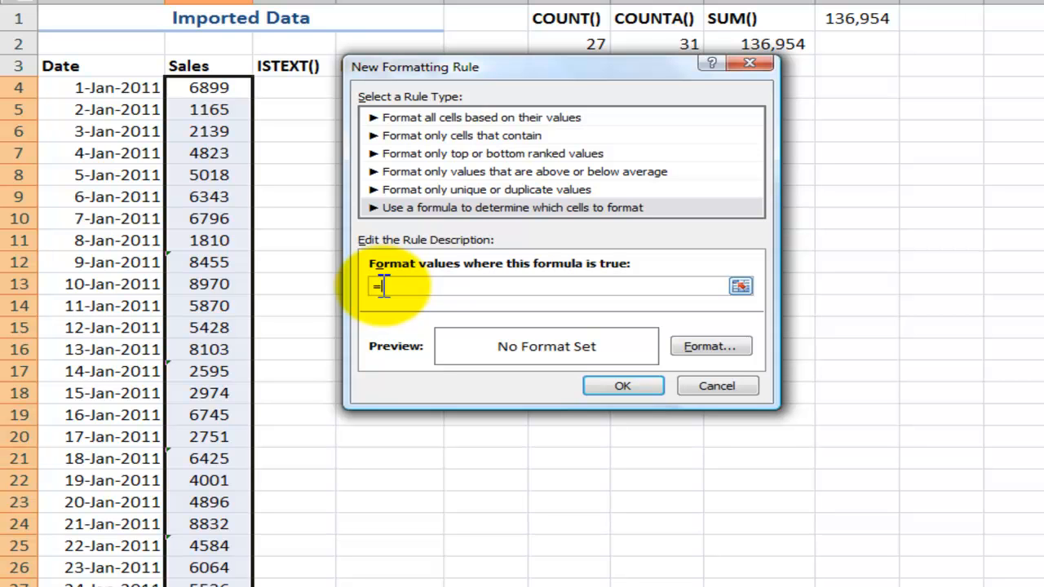
{"action": "type", "text": "istex"}
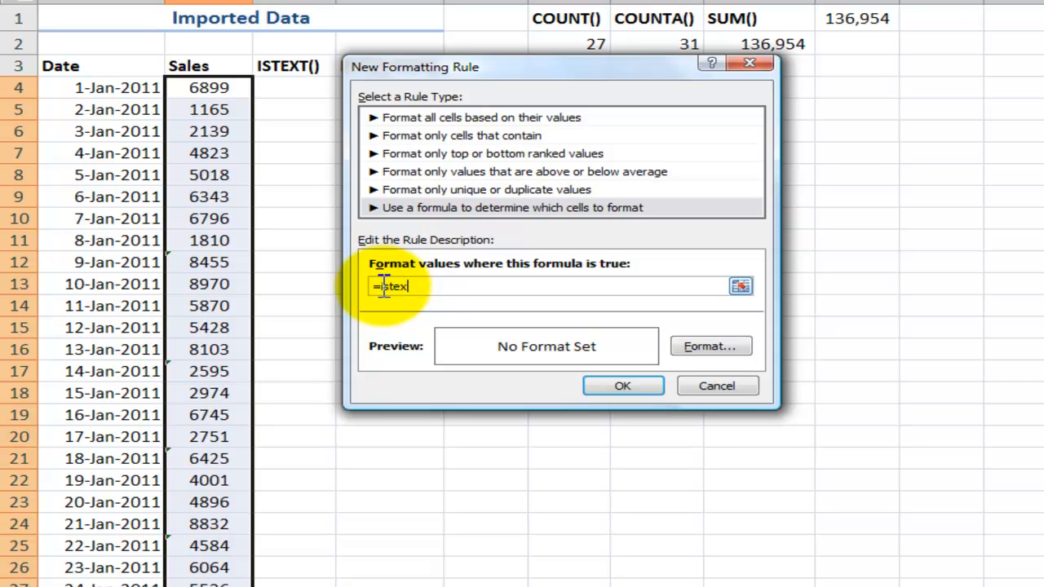
{"action": "type", "text": "t("}
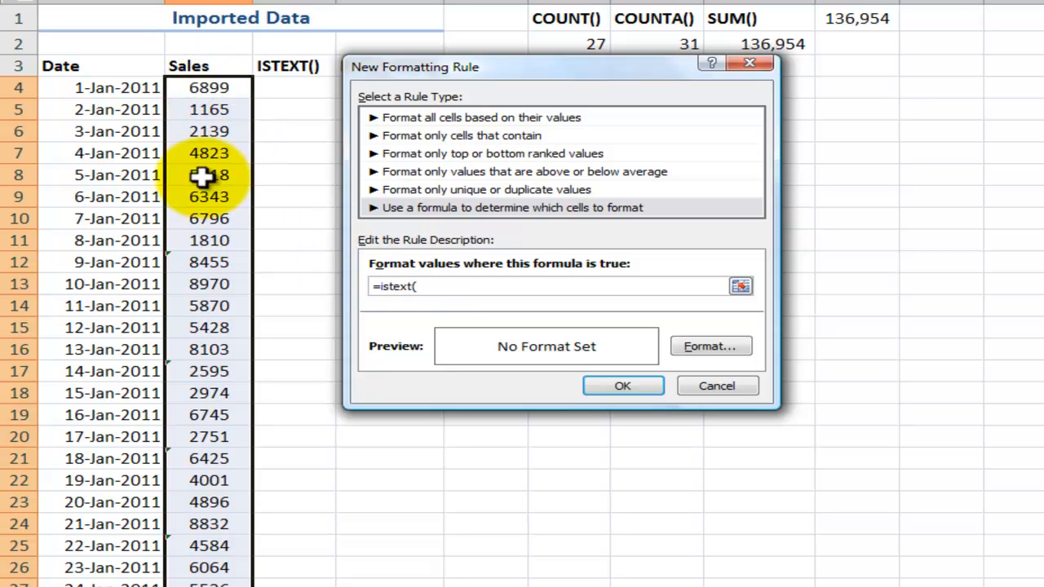
{"action": "mouse_move", "coordinate": [237, 302]}
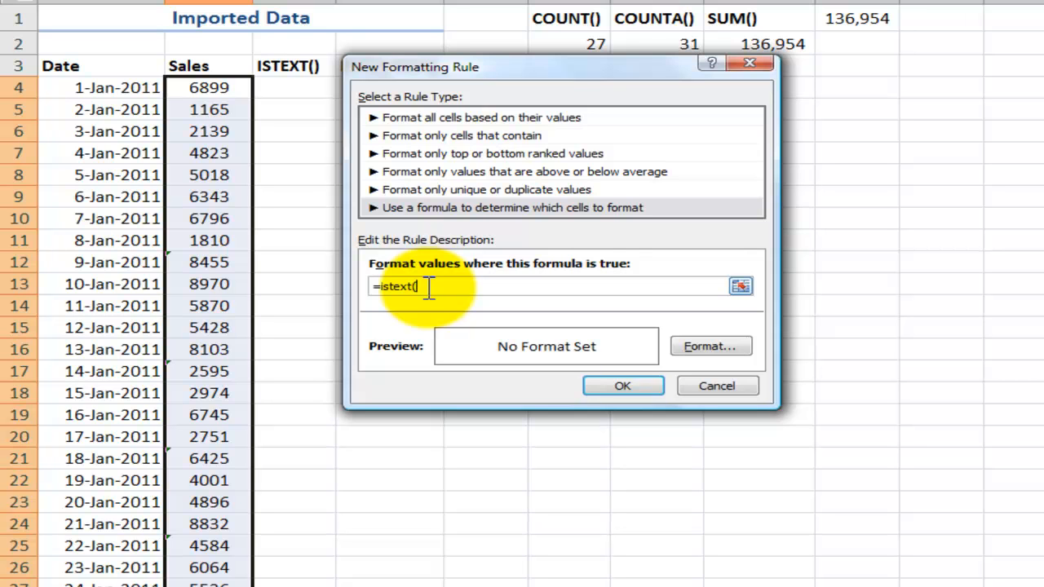
{"action": "type", "text": "b4"}
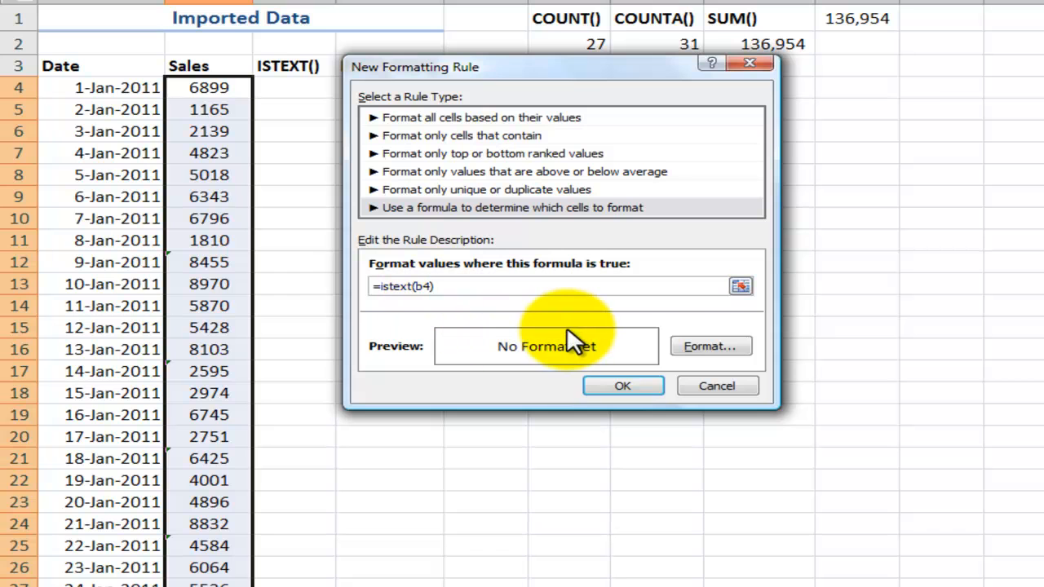
Step: Give matching cells a pale green fill and apply the rule, highlighting text entries like 9-Jan's 8455
{"action": "left_click", "coordinate": [709, 346]}
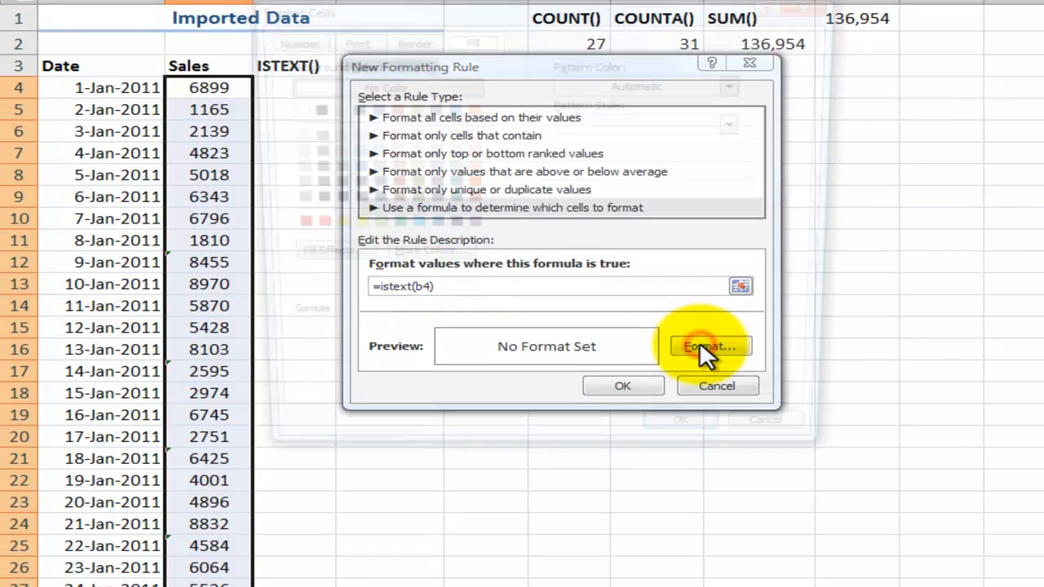
{"action": "left_click", "coordinate": [708, 346]}
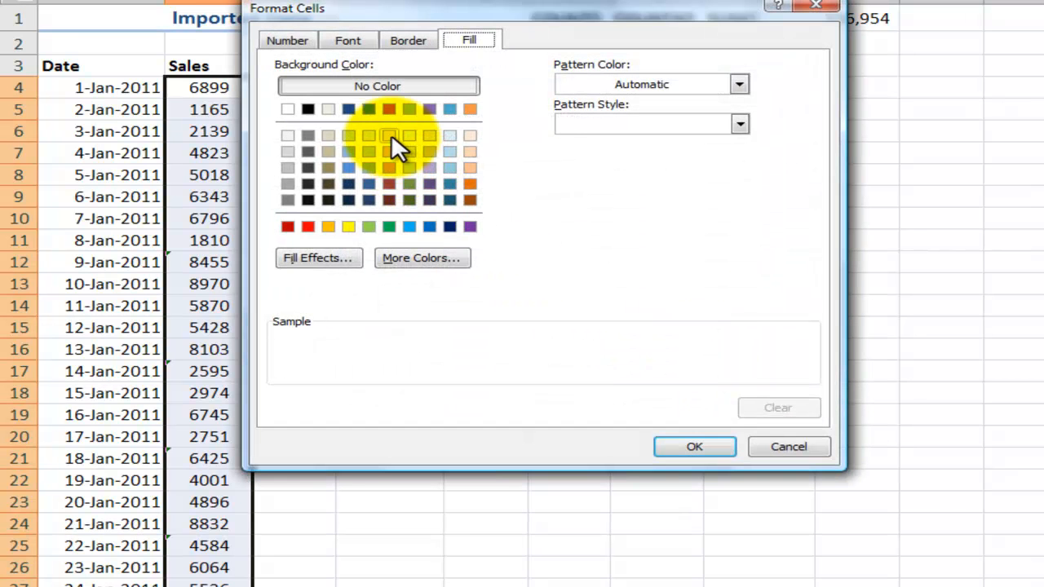
{"action": "left_click", "coordinate": [408, 135]}
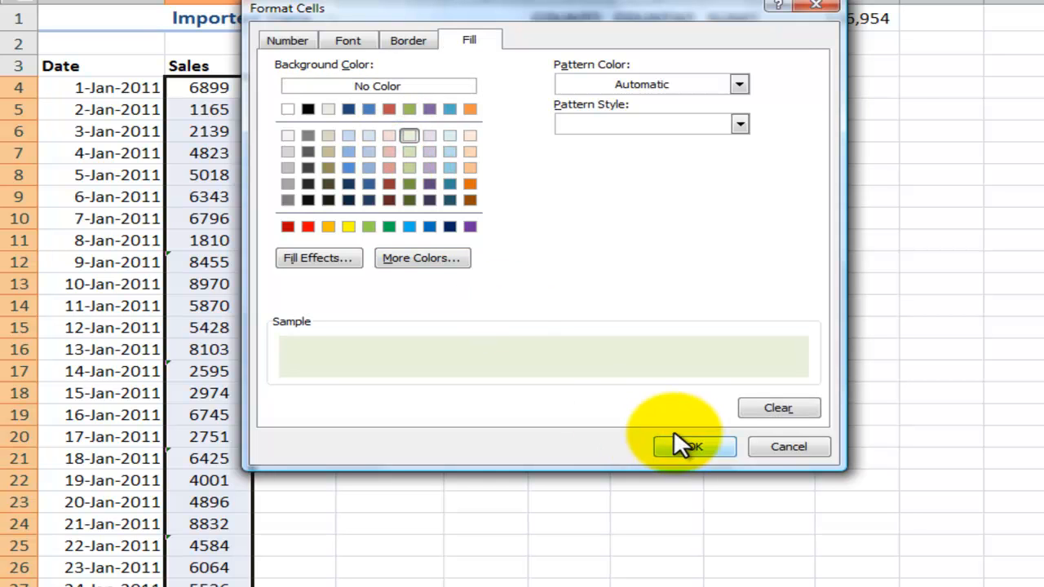
{"action": "left_click", "coordinate": [692, 447]}
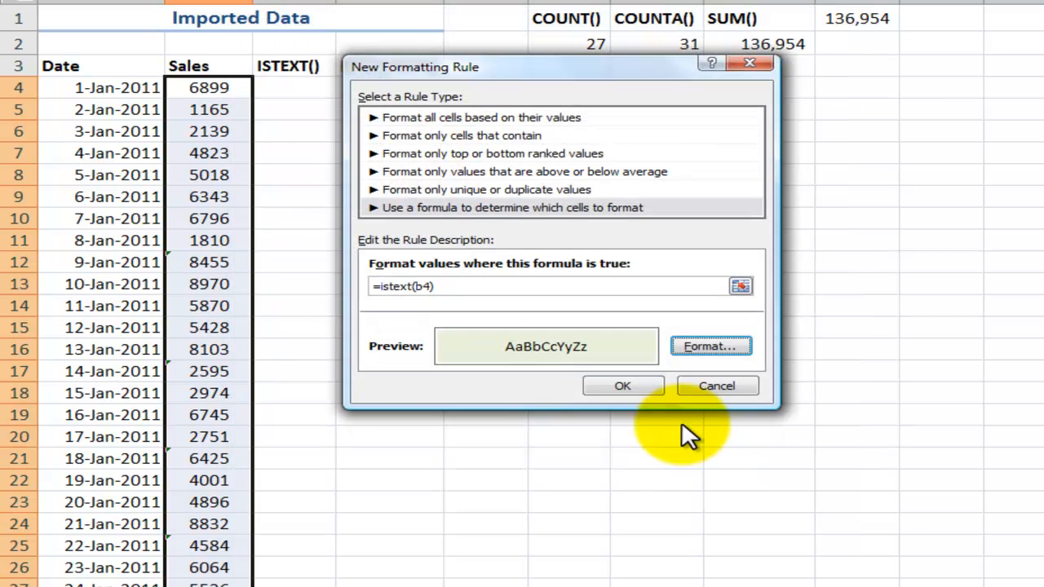
{"action": "left_click", "coordinate": [623, 385]}
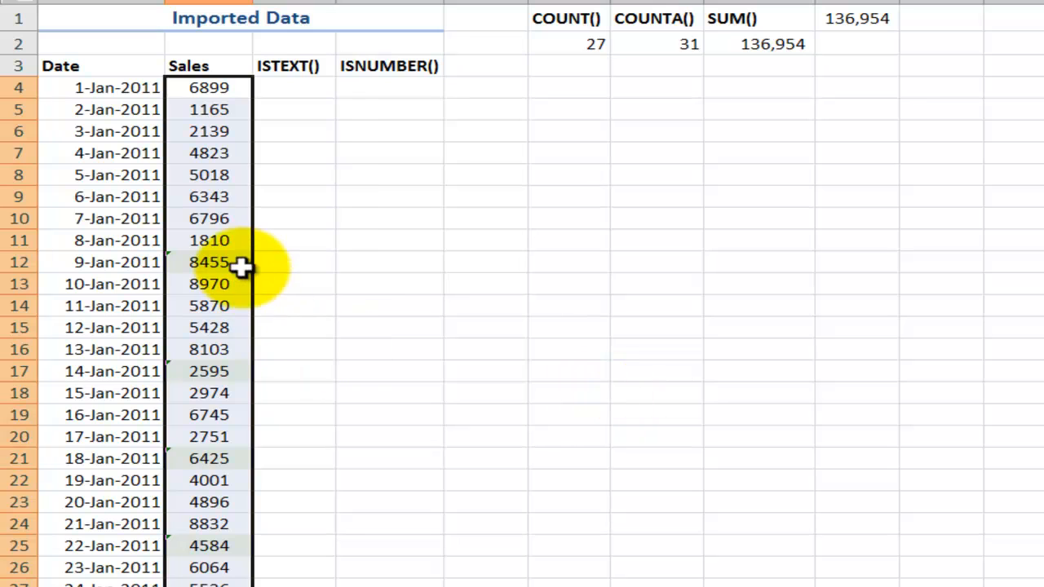
{"action": "left_click", "coordinate": [209, 219]}
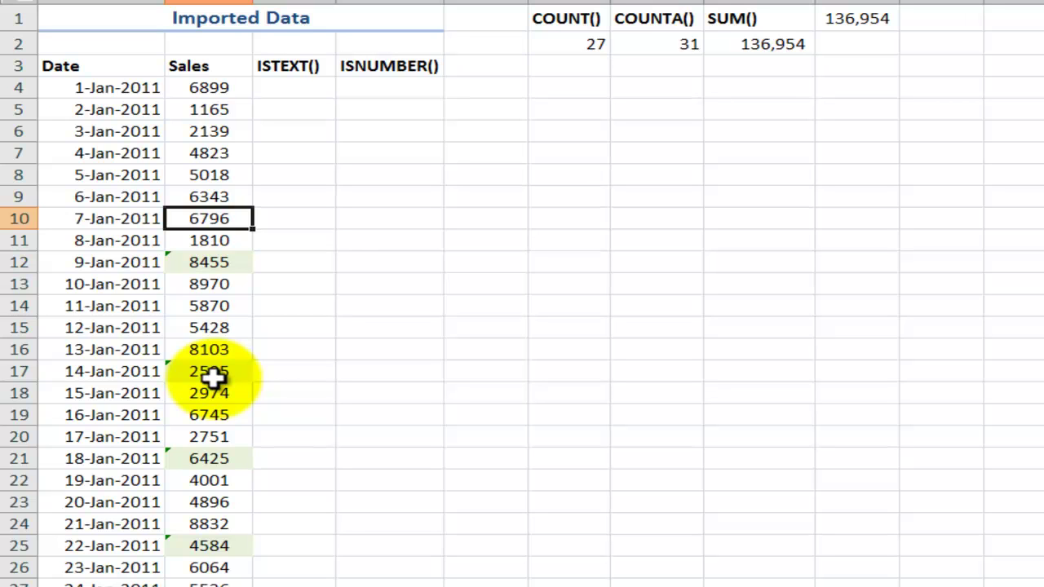
{"action": "mouse_move", "coordinate": [204, 261]}
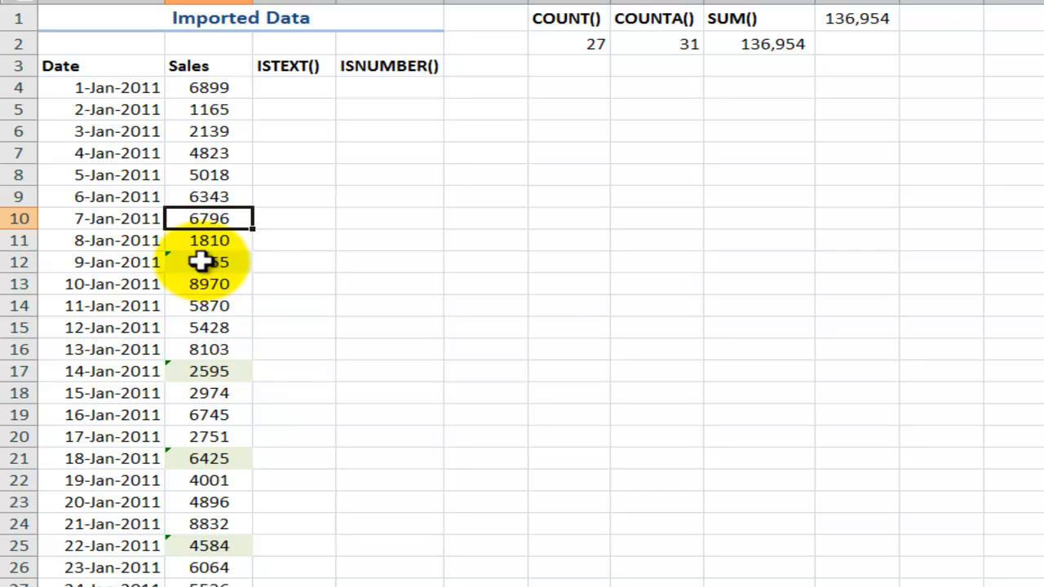
{"action": "mouse_move", "coordinate": [575, 142]}
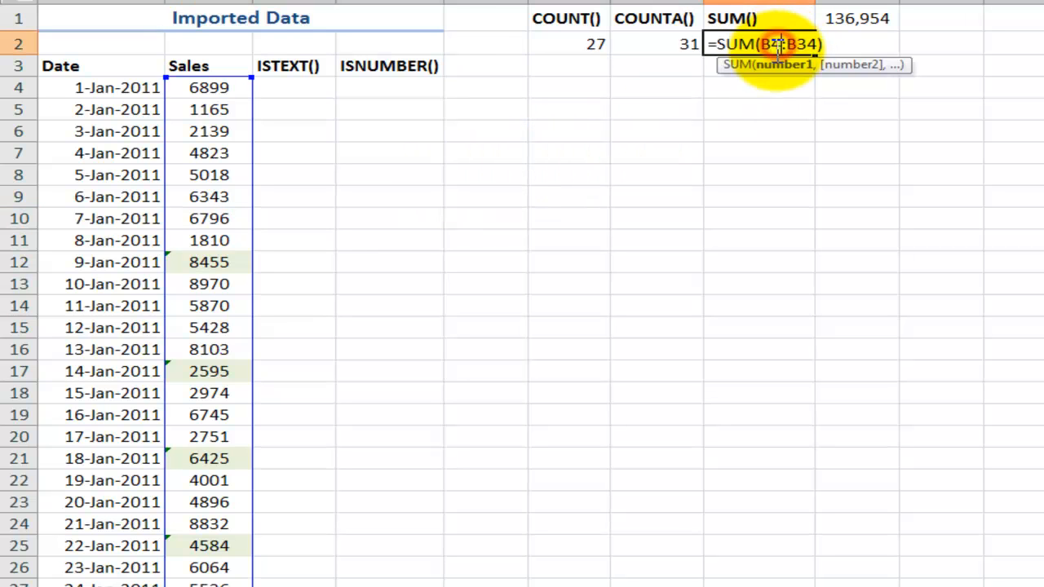
Step: Leave =SUM(B4:B34) unchanged at 136,954 and select blank cell H5 for copying
{"action": "key", "text": "Return"}
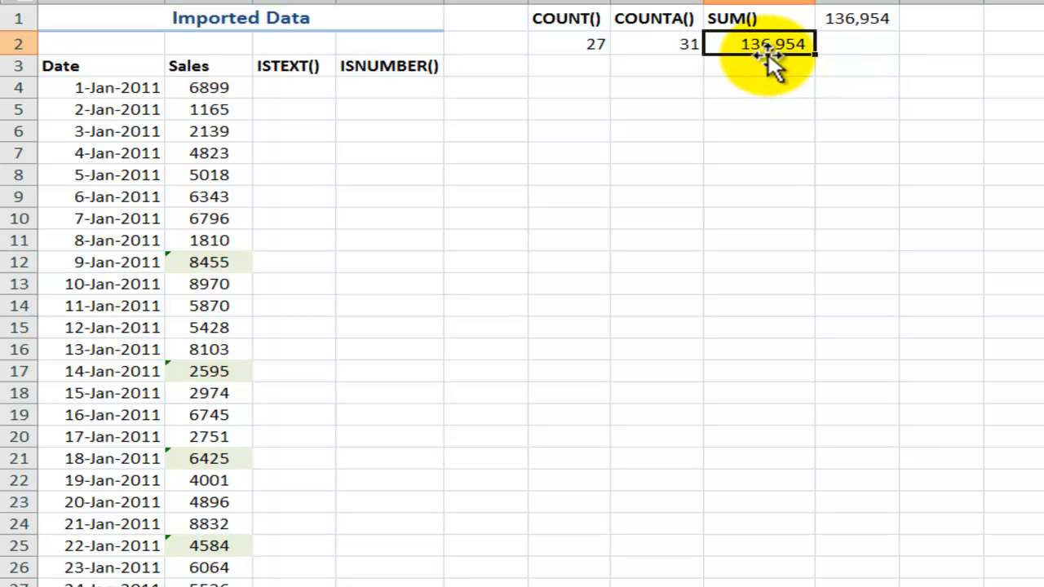
{"action": "left_click", "coordinate": [856, 18]}
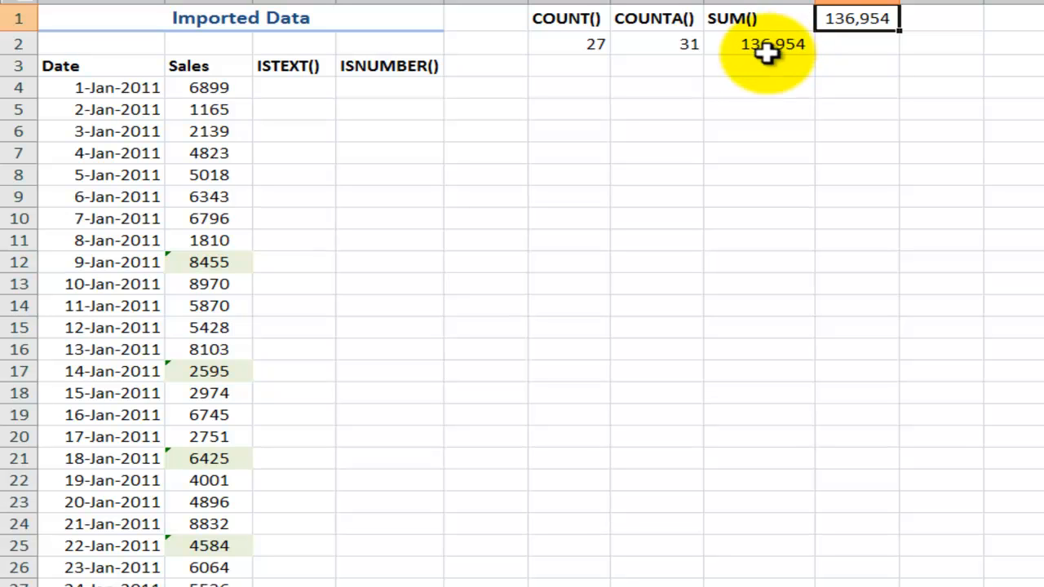
{"action": "left_click", "coordinate": [735, 111]}
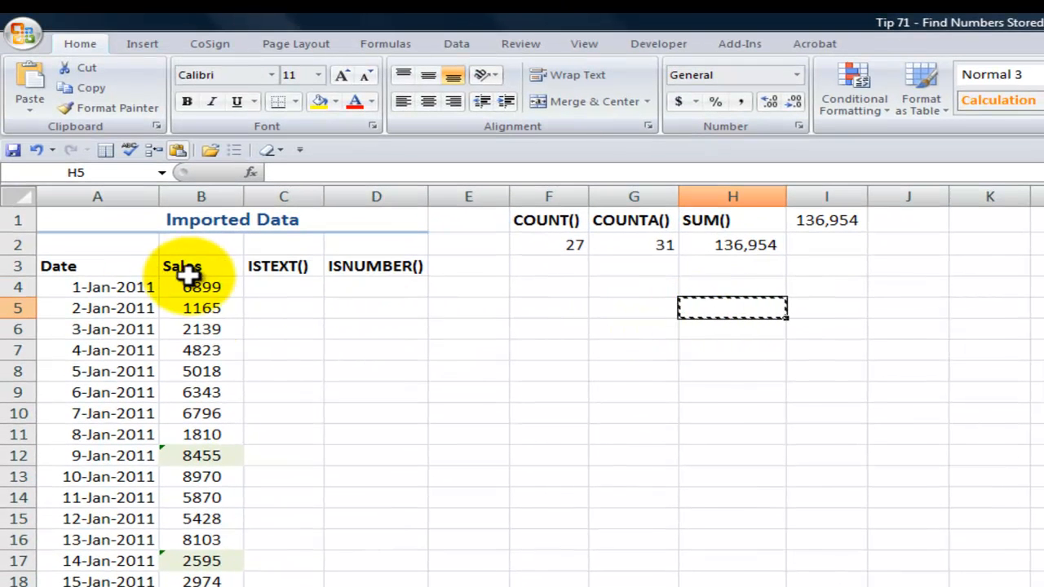
{"action": "left_click", "coordinate": [201, 287]}
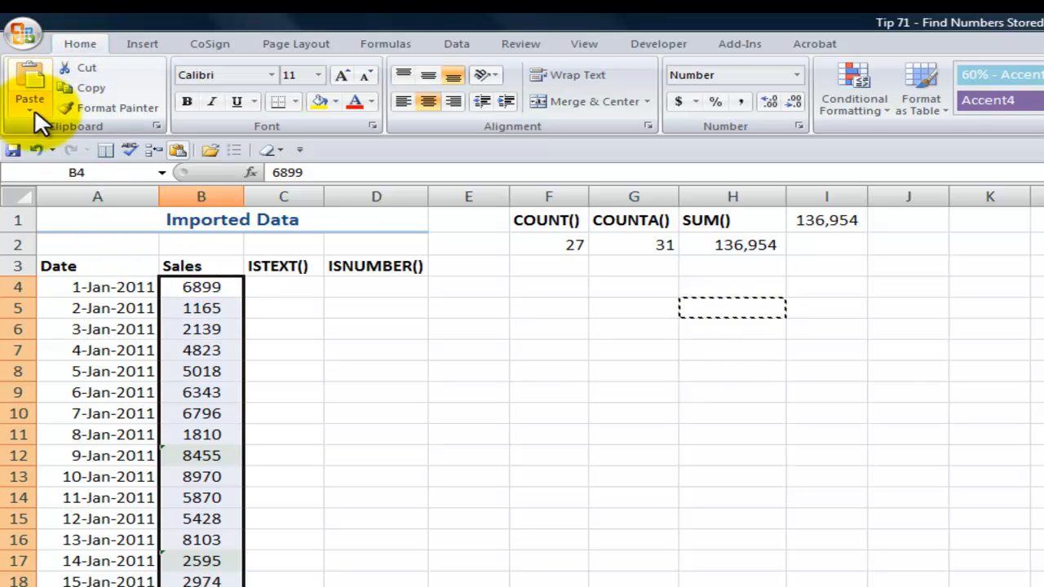
{"action": "left_click", "coordinate": [29, 98]}
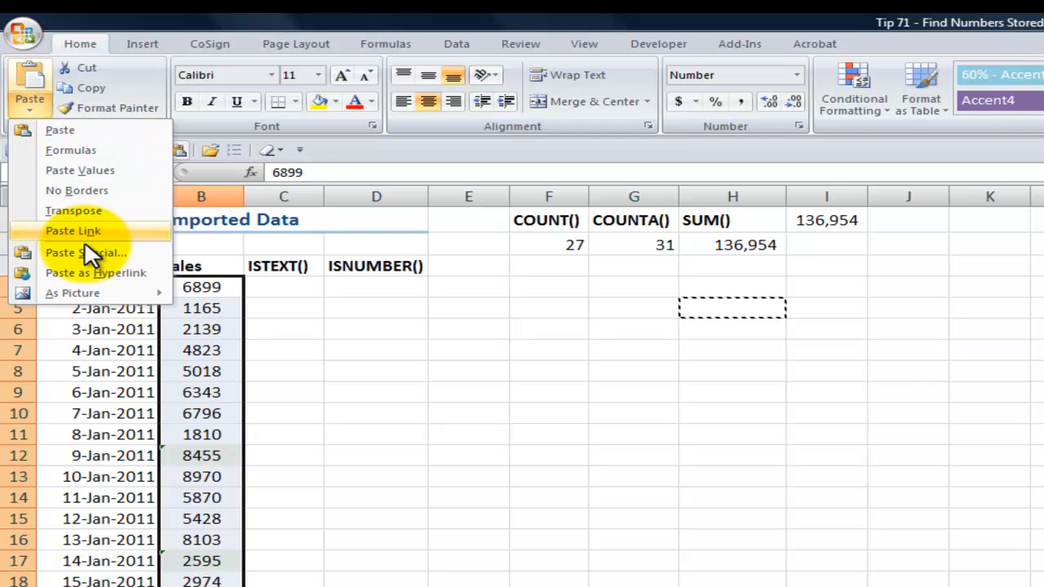
{"action": "left_click", "coordinate": [84, 251]}
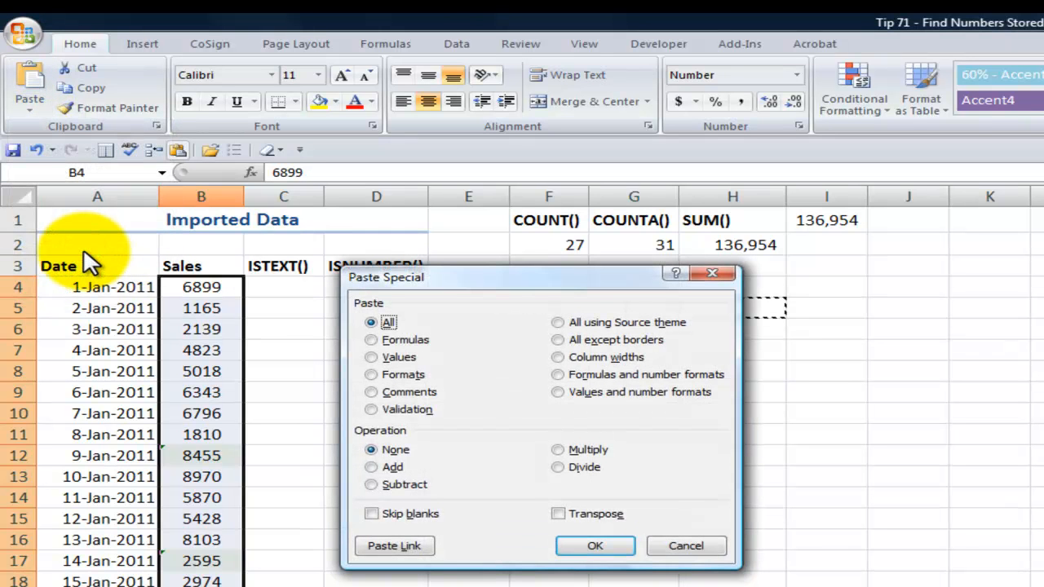
{"action": "mouse_move", "coordinate": [362, 466]}
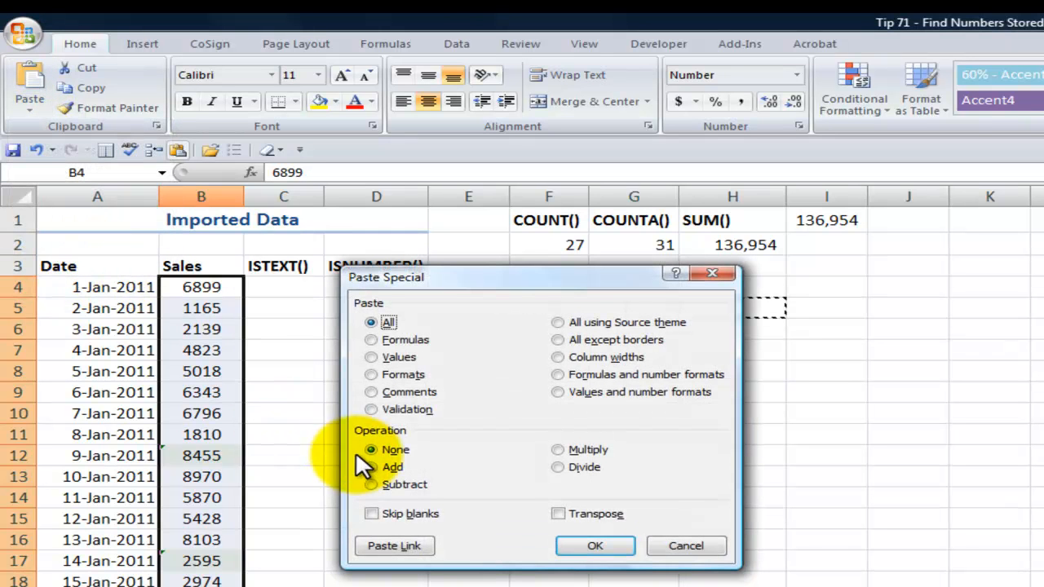
{"action": "left_click", "coordinate": [372, 467]}
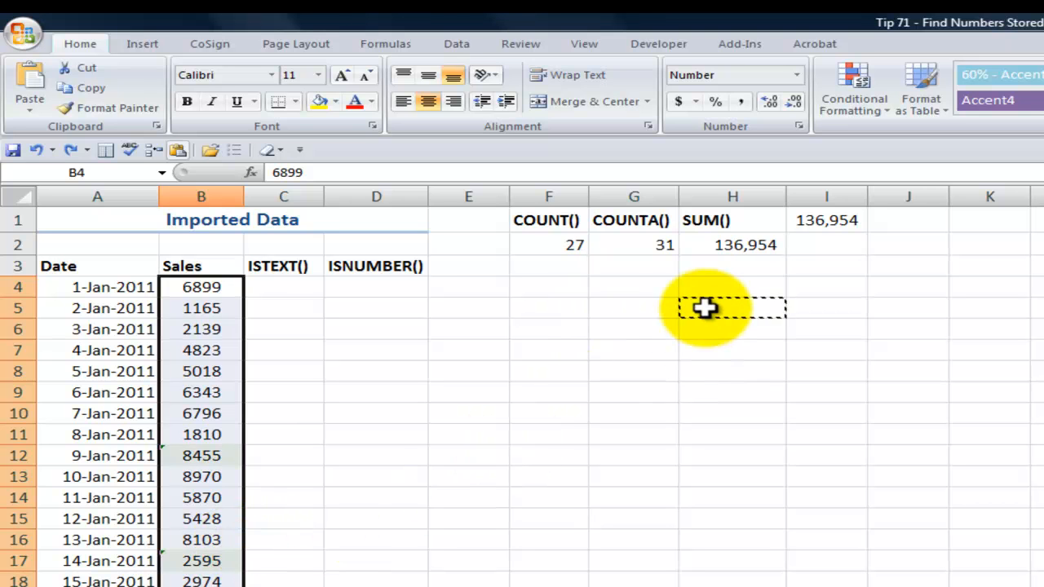
Step: Enter 1 in H5, copy it, and select the Sales values B4:B34
{"action": "left_click", "coordinate": [731, 306]}
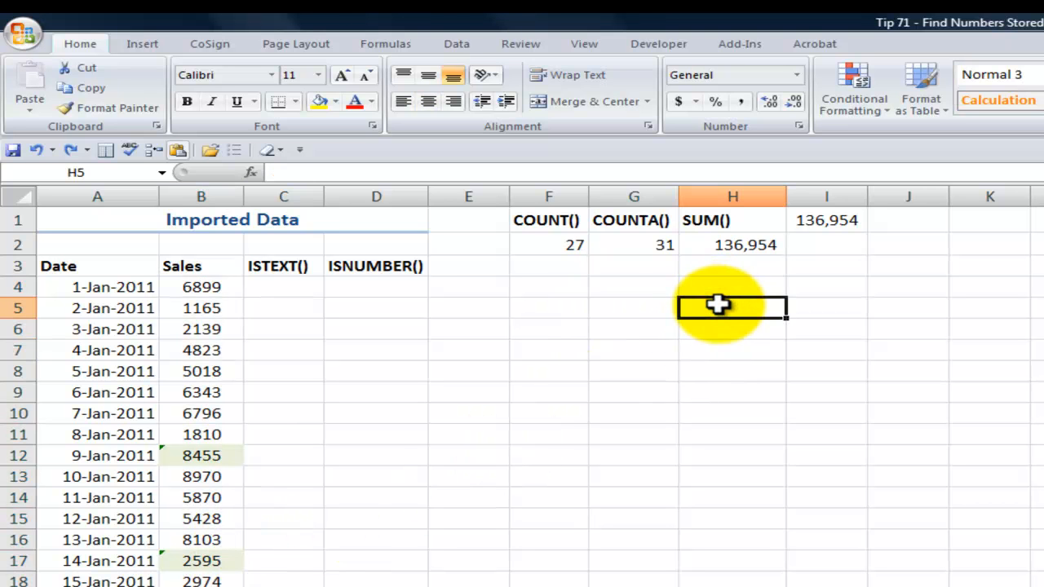
{"action": "type", "text": "1"}
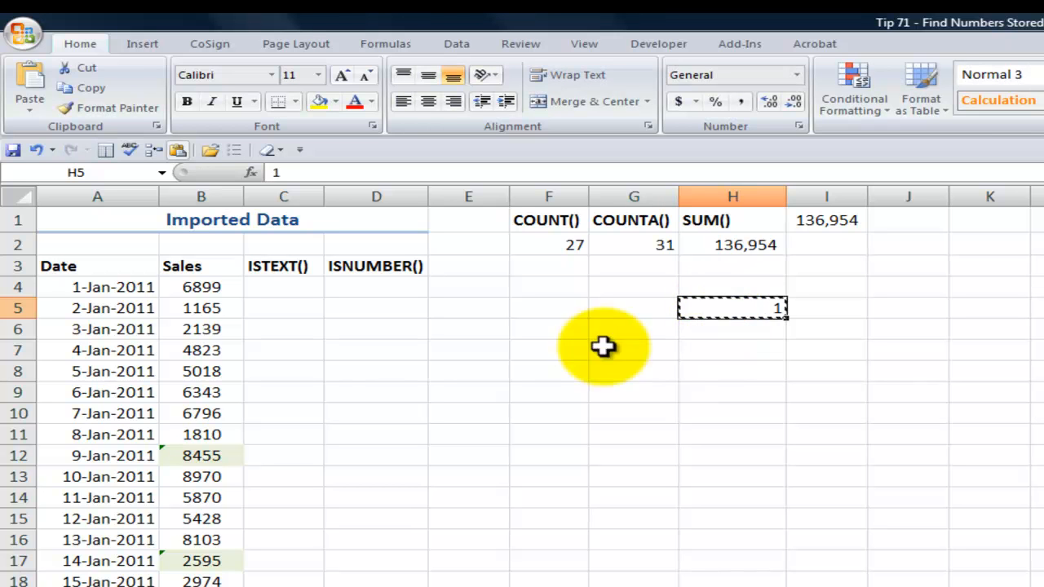
{"action": "left_click", "coordinate": [201, 288]}
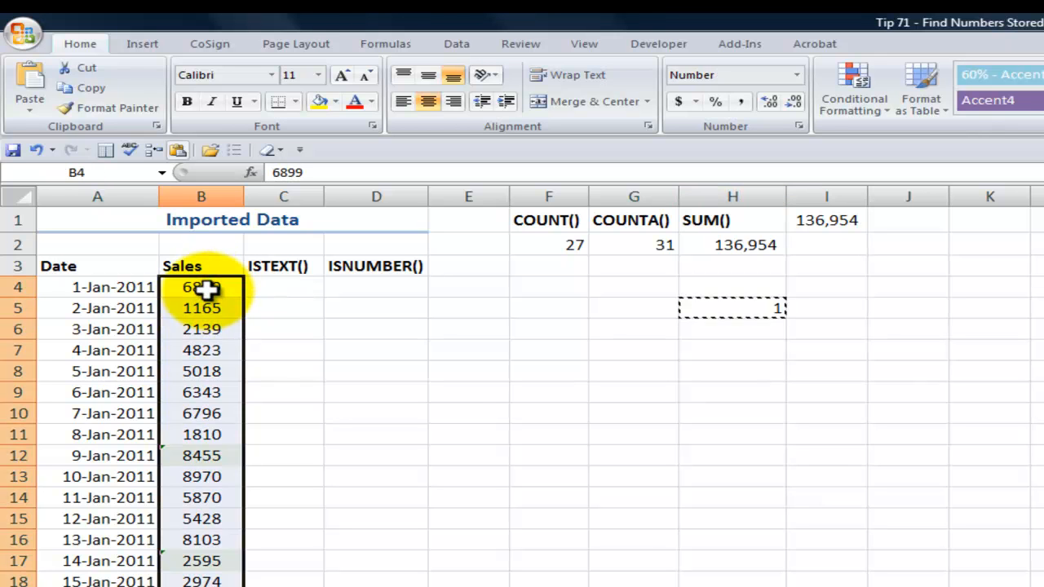
Step: Paste Special with Multiply onto the Sales values so COUNT reads 31 and SUM 159,013
{"action": "right_click", "coordinate": [203, 288]}
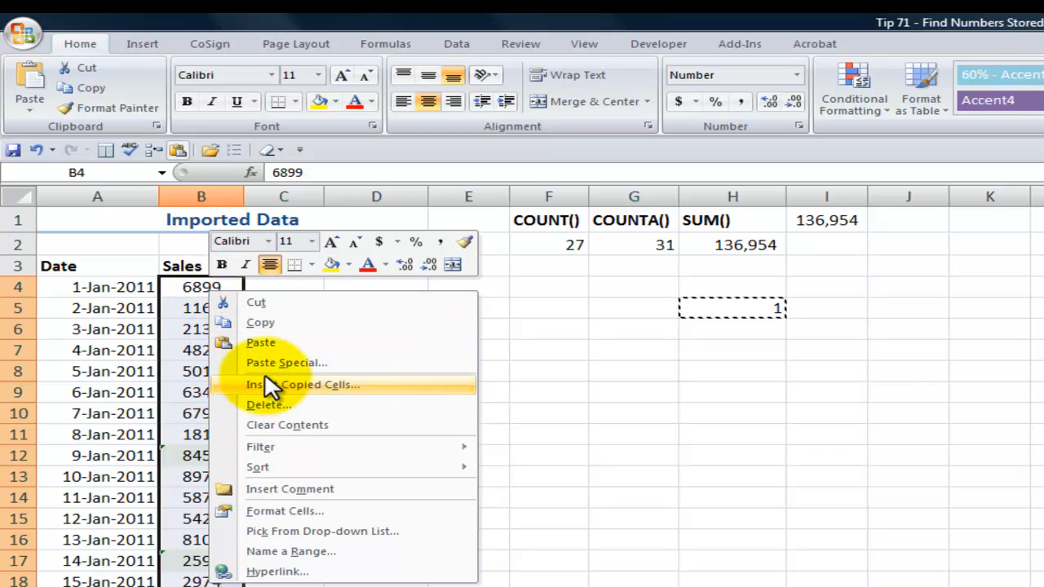
{"action": "left_click", "coordinate": [287, 362]}
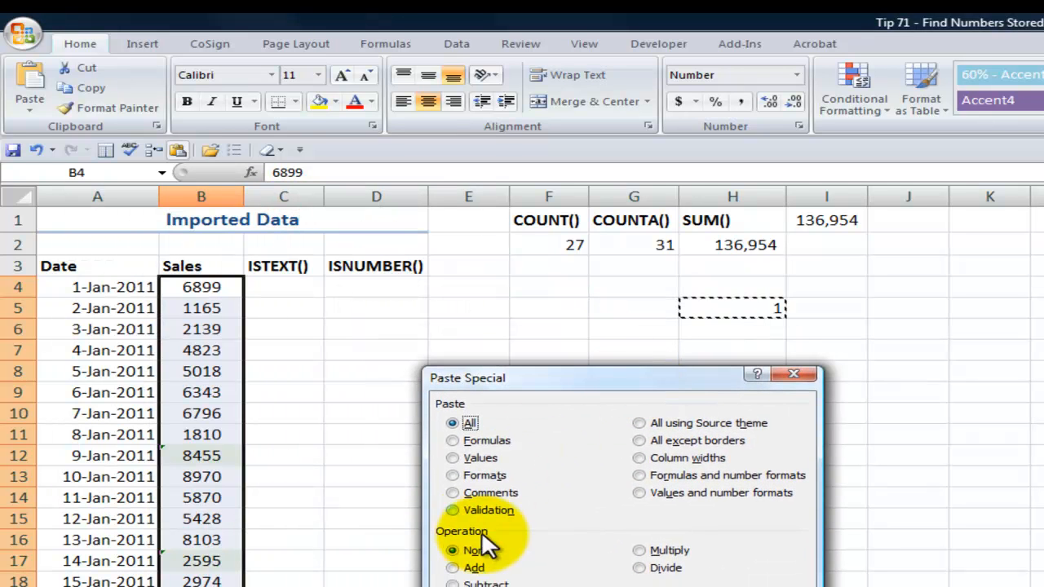
{"action": "mouse_move", "coordinate": [650, 558]}
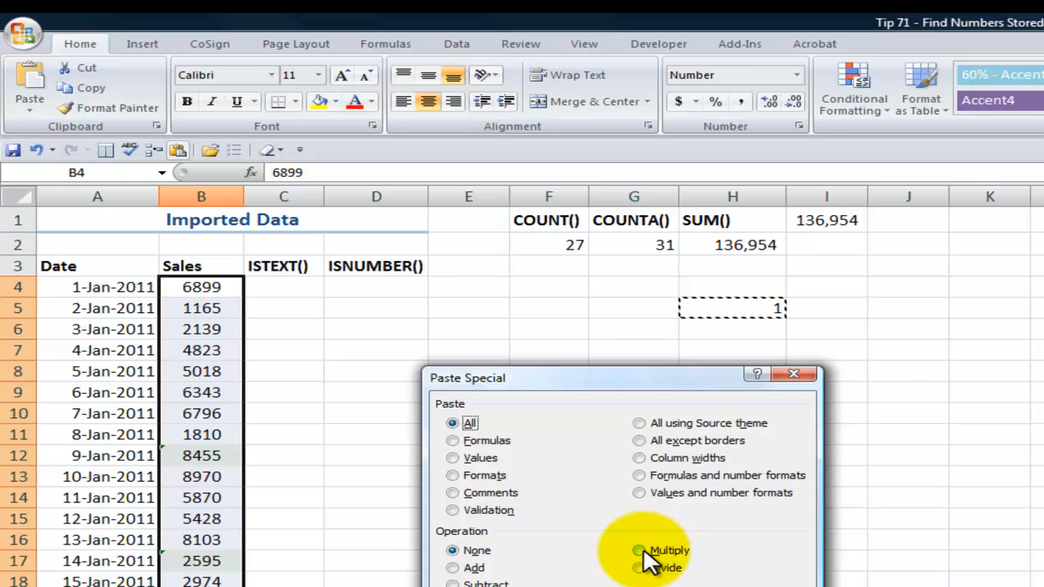
{"action": "left_click", "coordinate": [640, 550]}
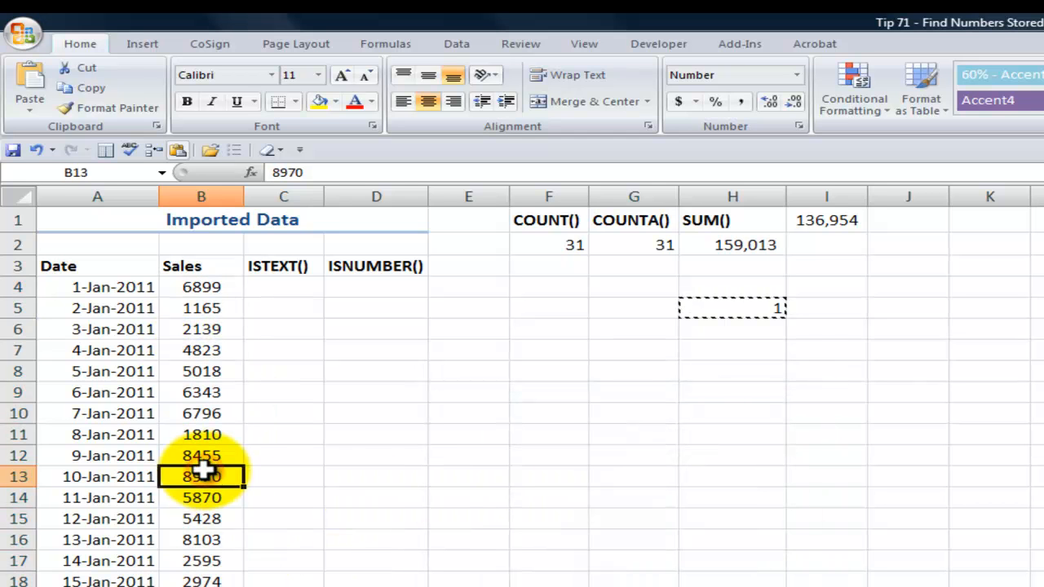
{"action": "mouse_move", "coordinate": [741, 330]}
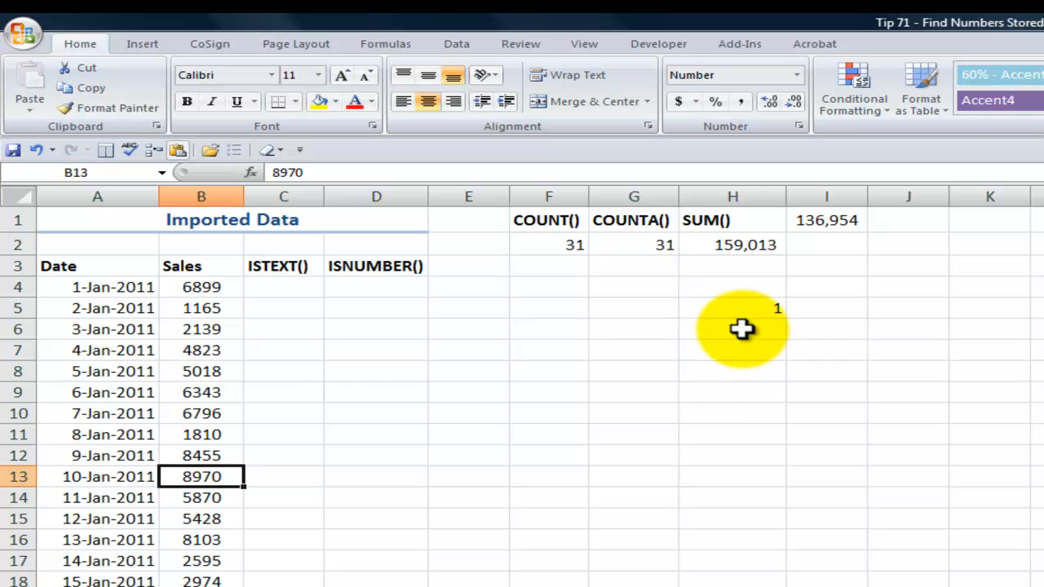
{"action": "right_click", "coordinate": [731, 330]}
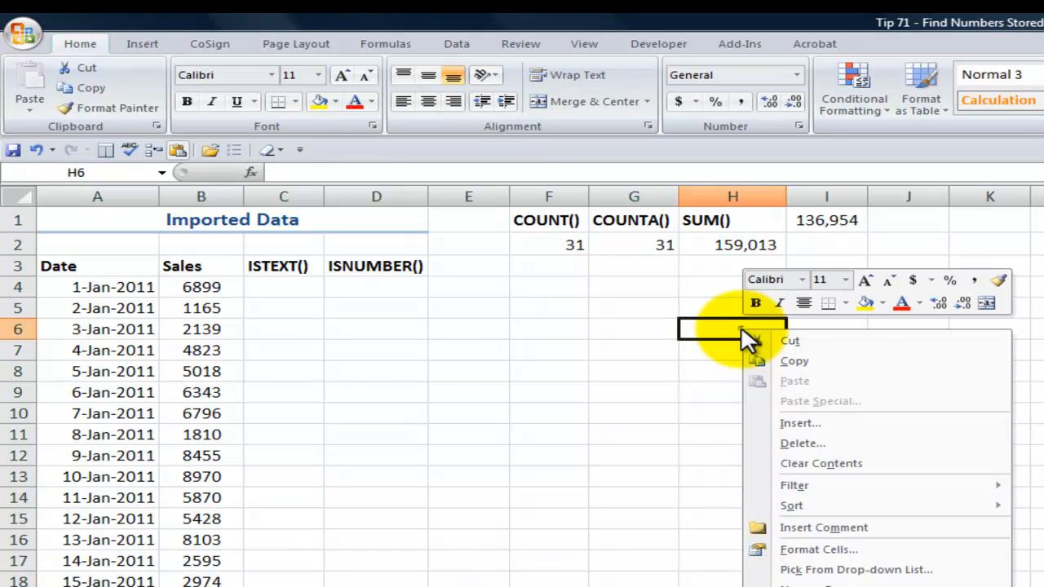
{"action": "mouse_move", "coordinate": [797, 362]}
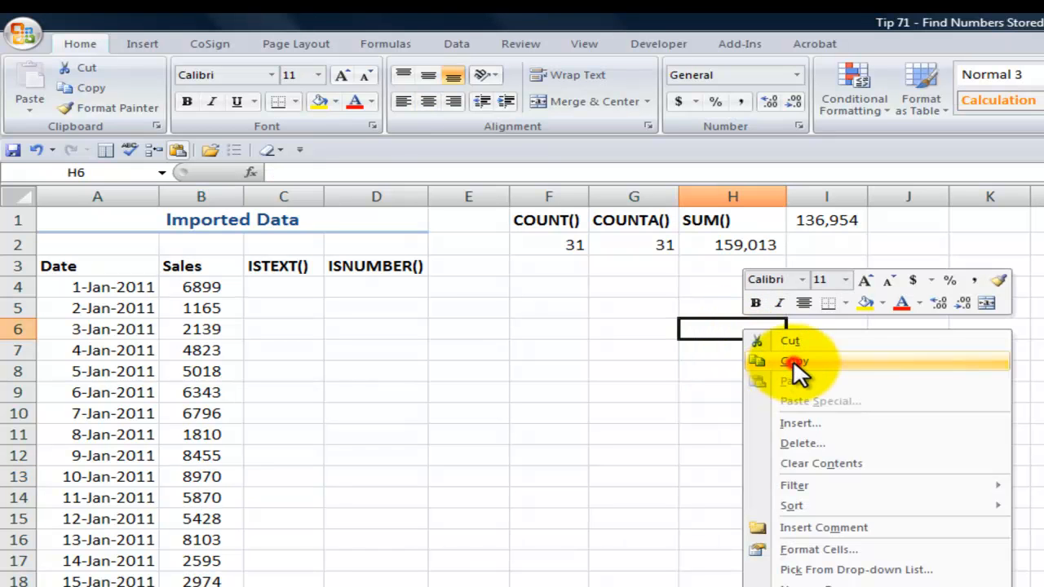
{"action": "left_click", "coordinate": [793, 362]}
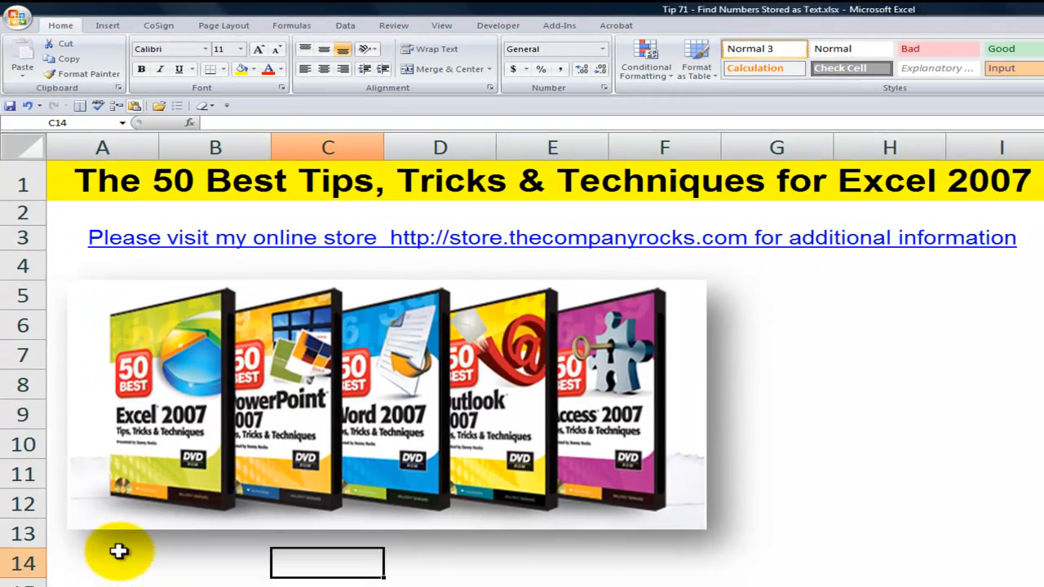
{"action": "mouse_move", "coordinate": [104, 551]}
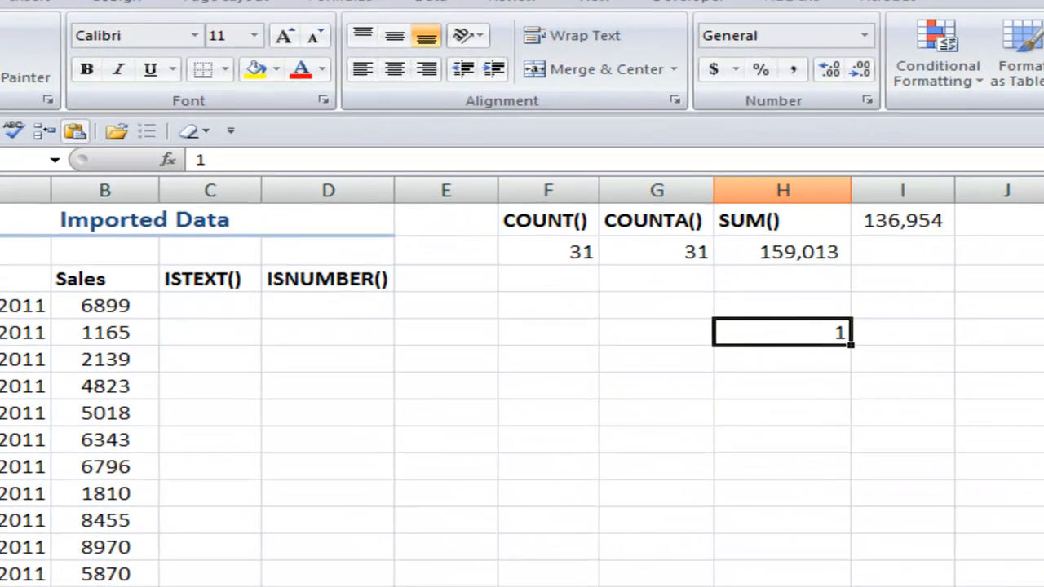
{"action": "mouse_move", "coordinate": [773, 254]}
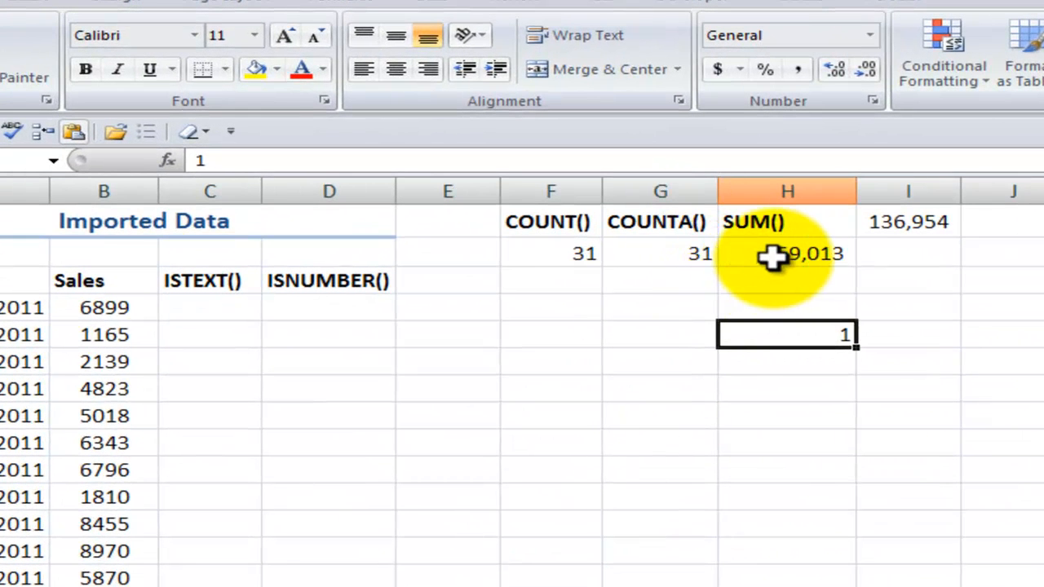
{"action": "left_click", "coordinate": [786, 252]}
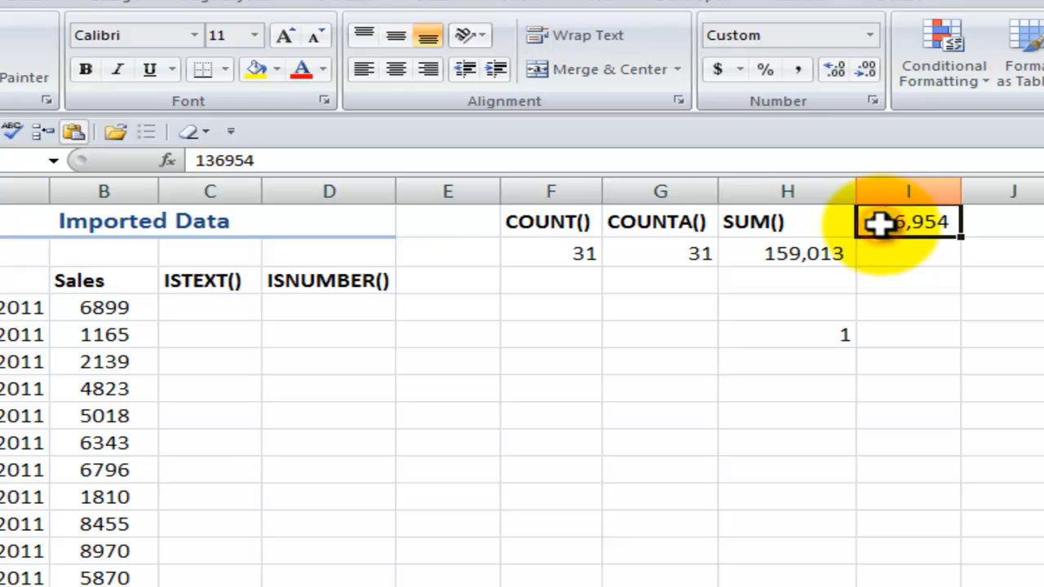
{"action": "mouse_move", "coordinate": [813, 221]}
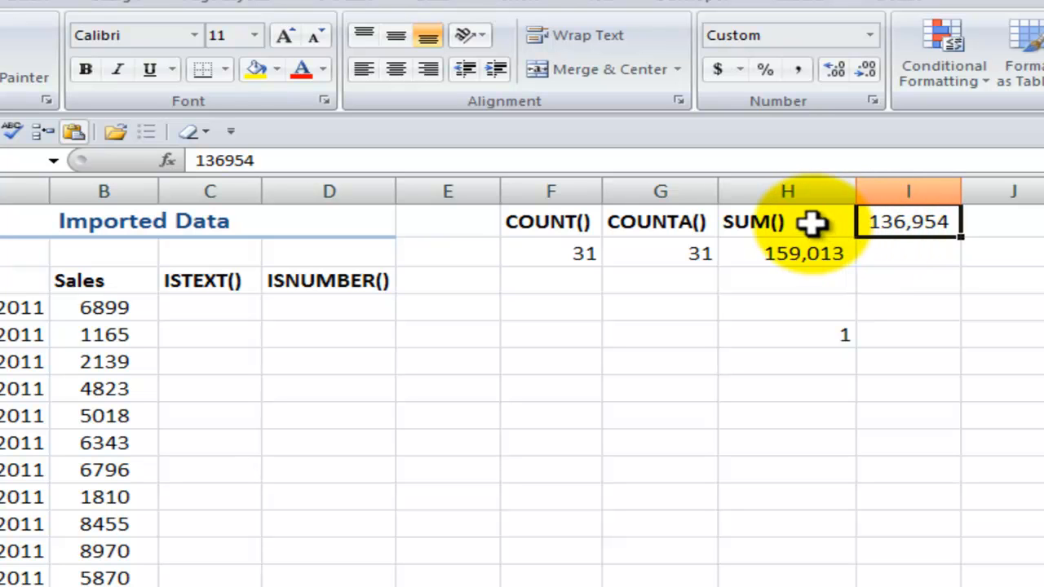